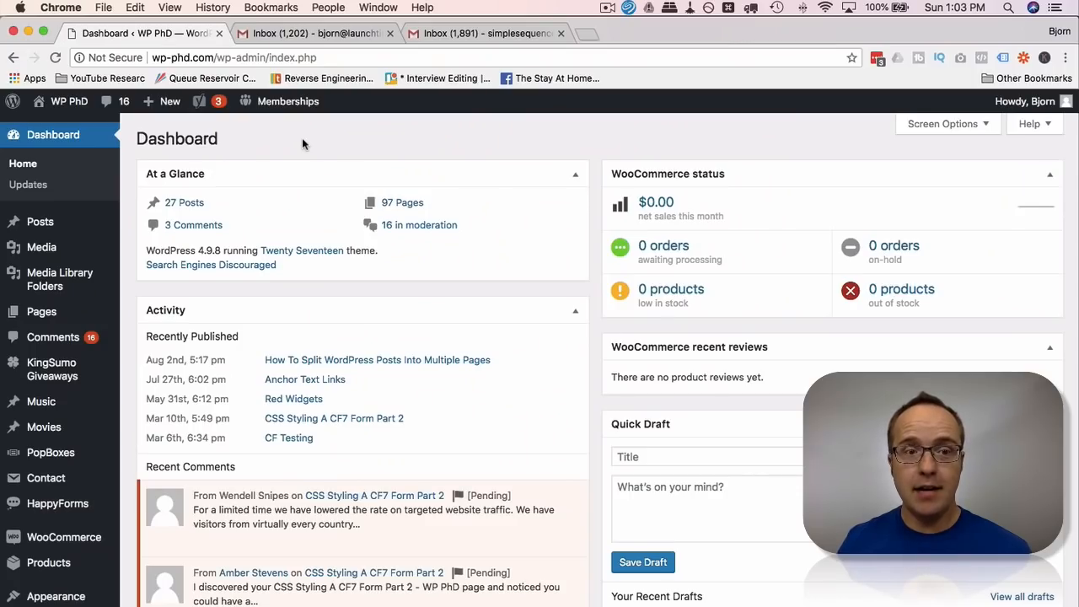
Step: Open the Contact Form 7 forms list from the WordPress admin sidebar
scroll(down, 3)
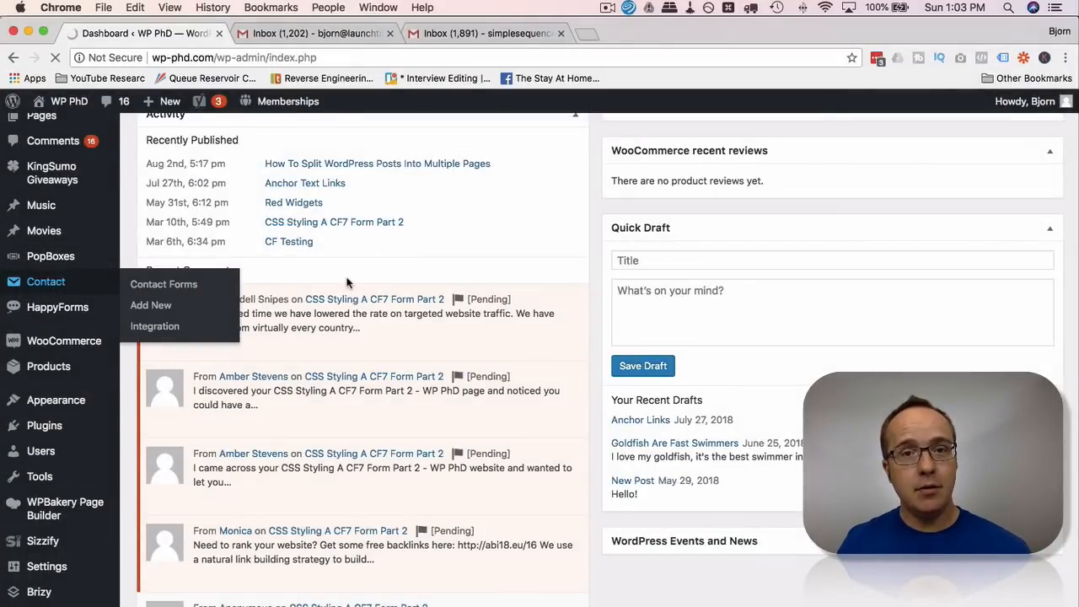
click(164, 283)
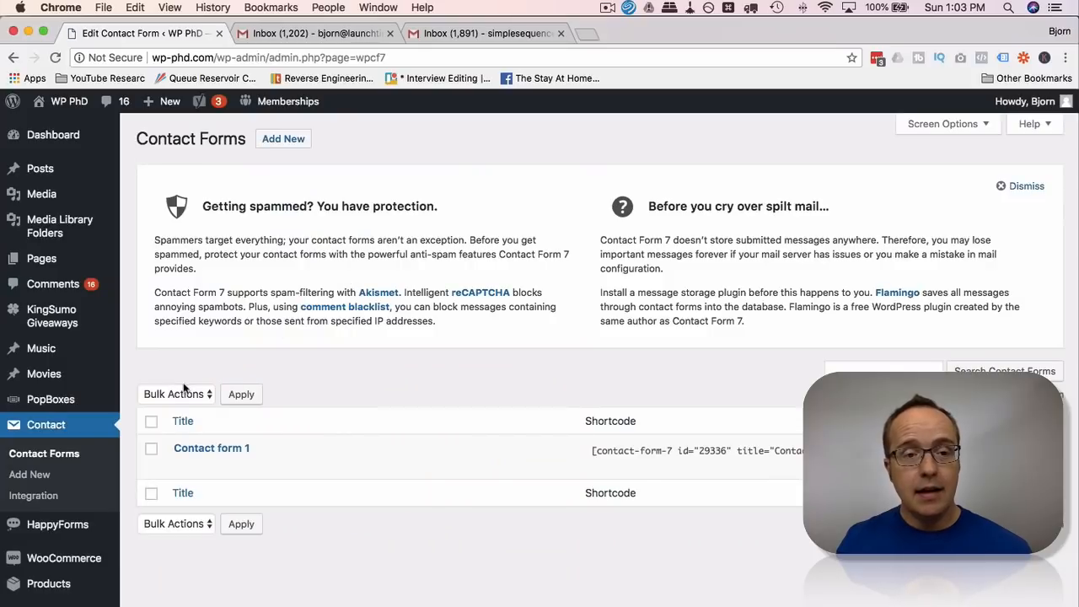
scroll(down, 3)
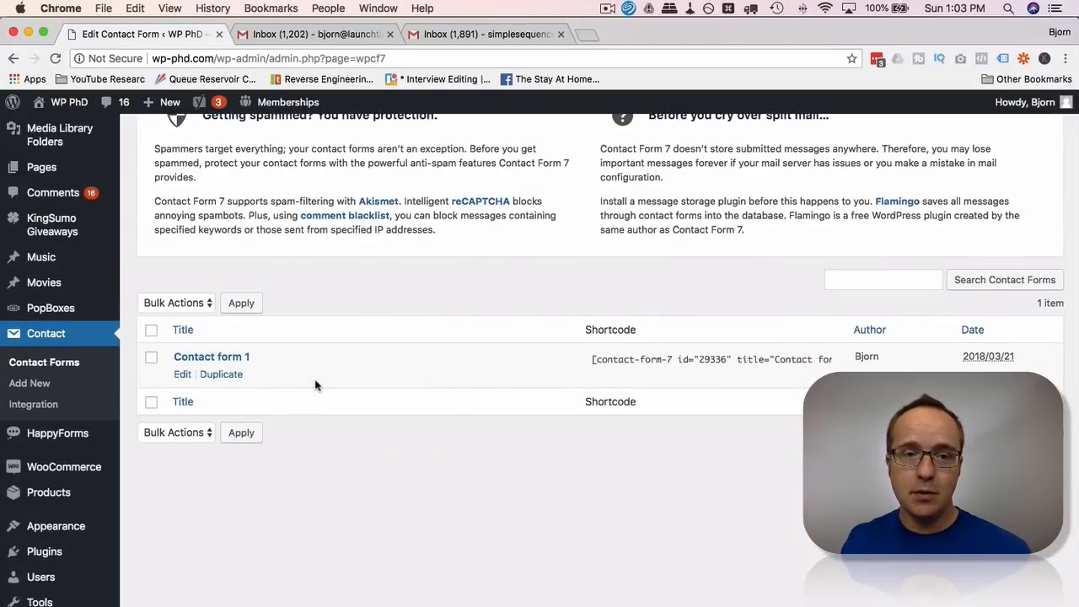
mouse_move(286, 388)
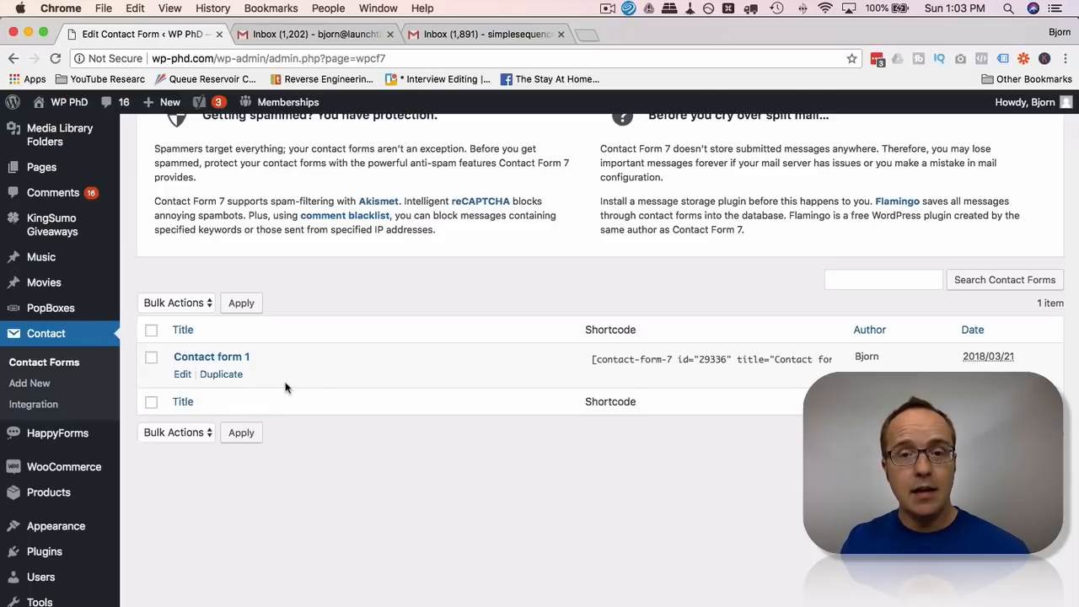
mouse_move(287, 386)
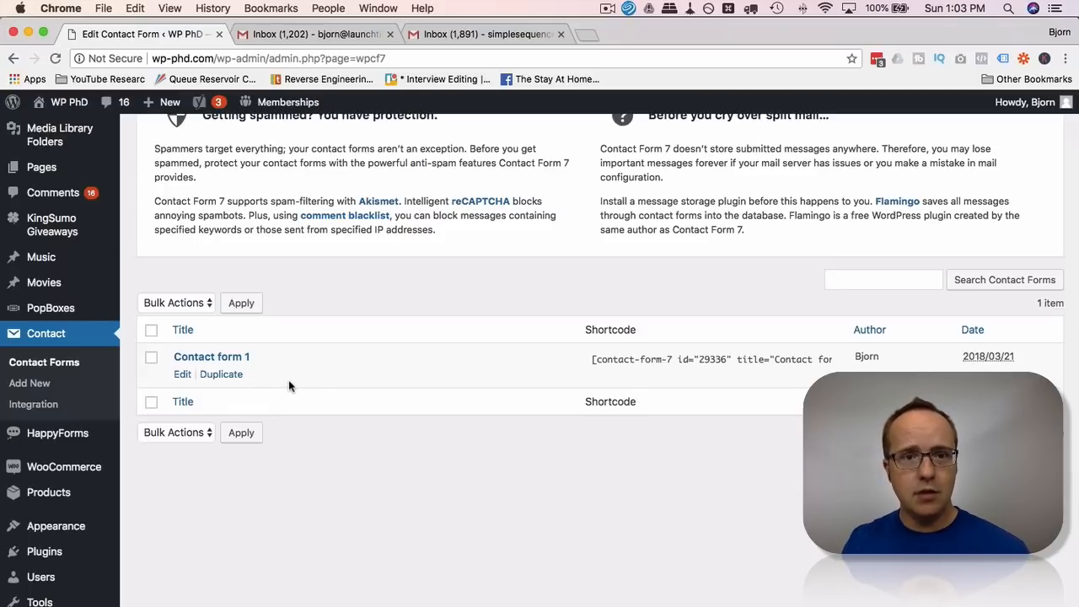
Step: Edit Contact form 1 and tick 'Use HTML content type' in its Mail tab
click(182, 373)
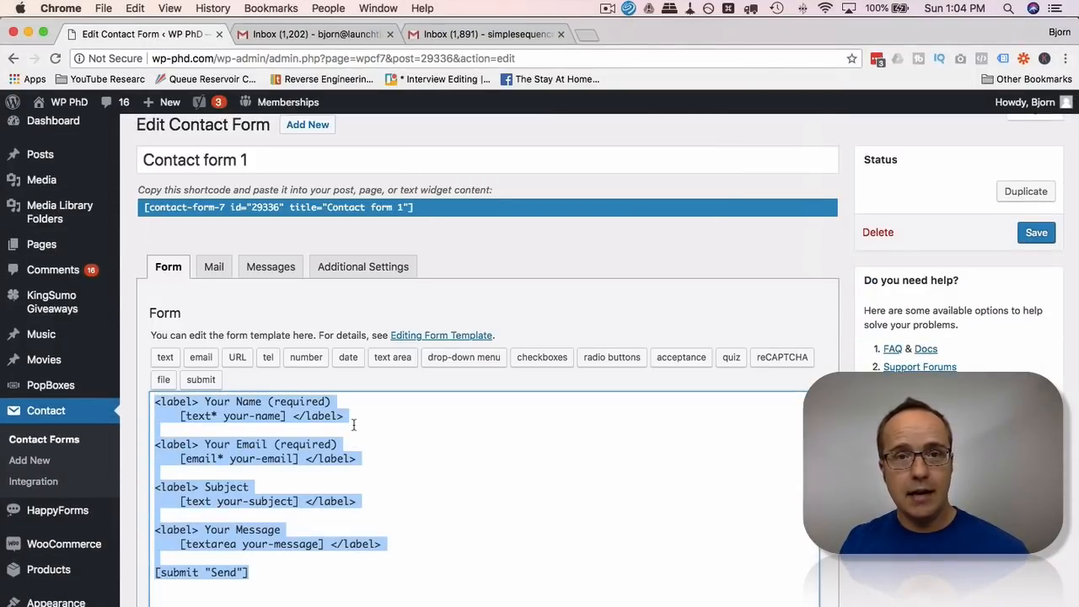
mouse_move(360, 588)
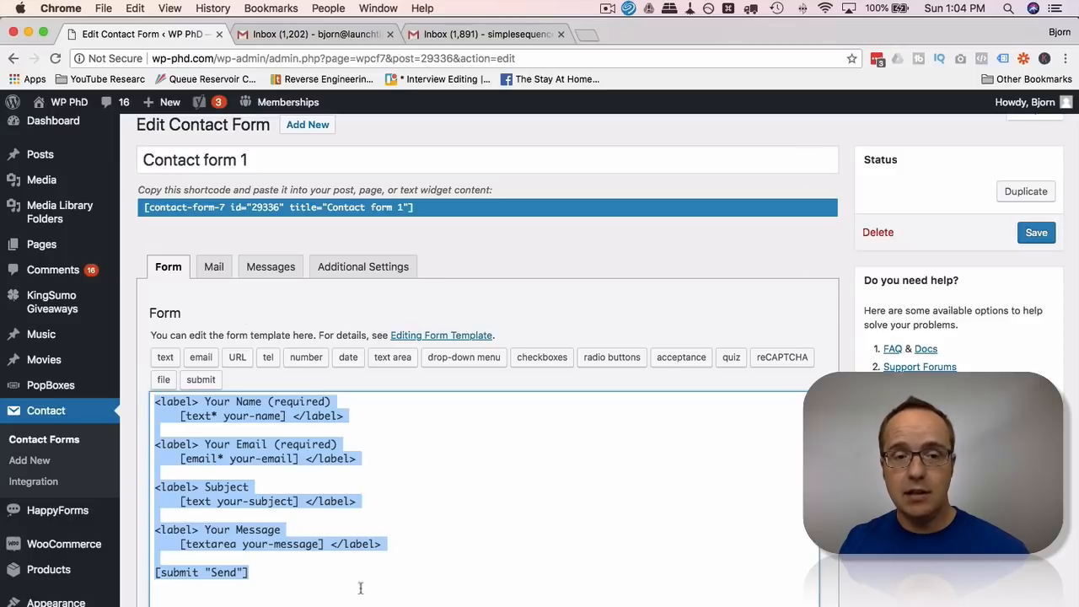
click(214, 267)
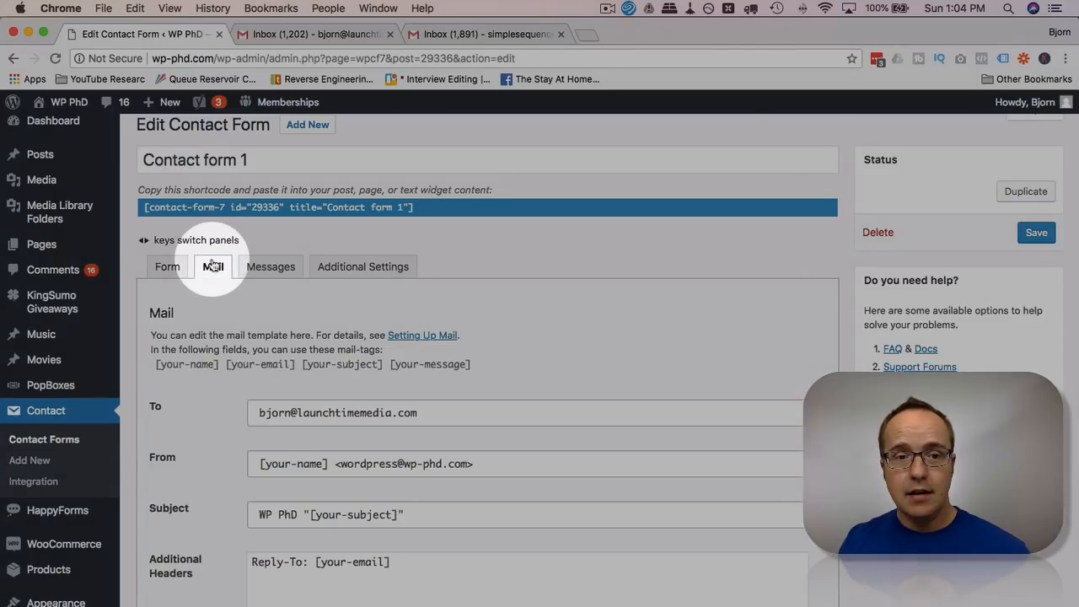
scroll(down, 3)
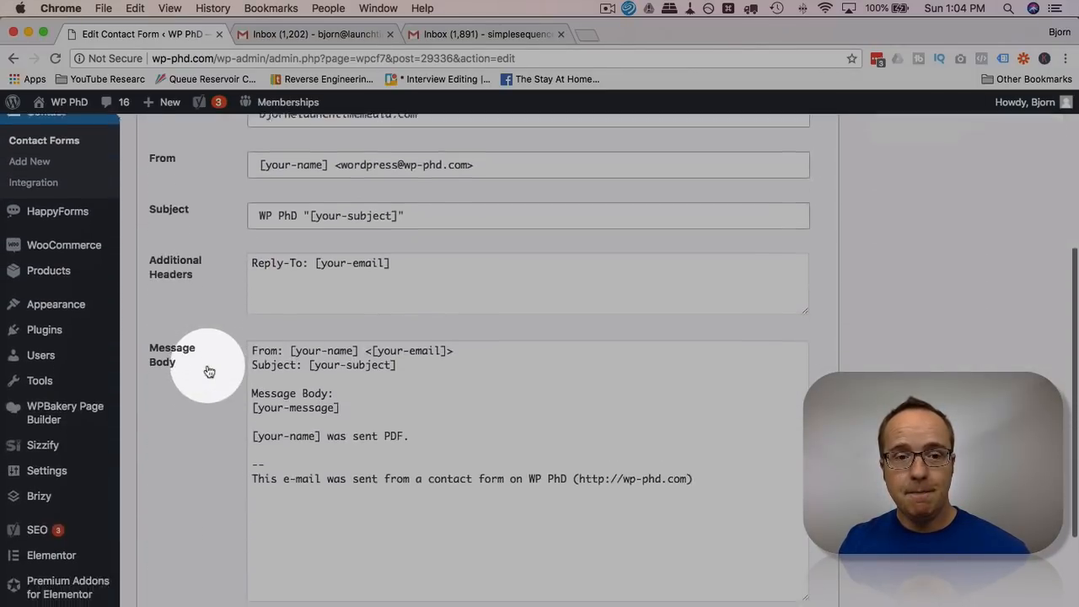
scroll(down, 3)
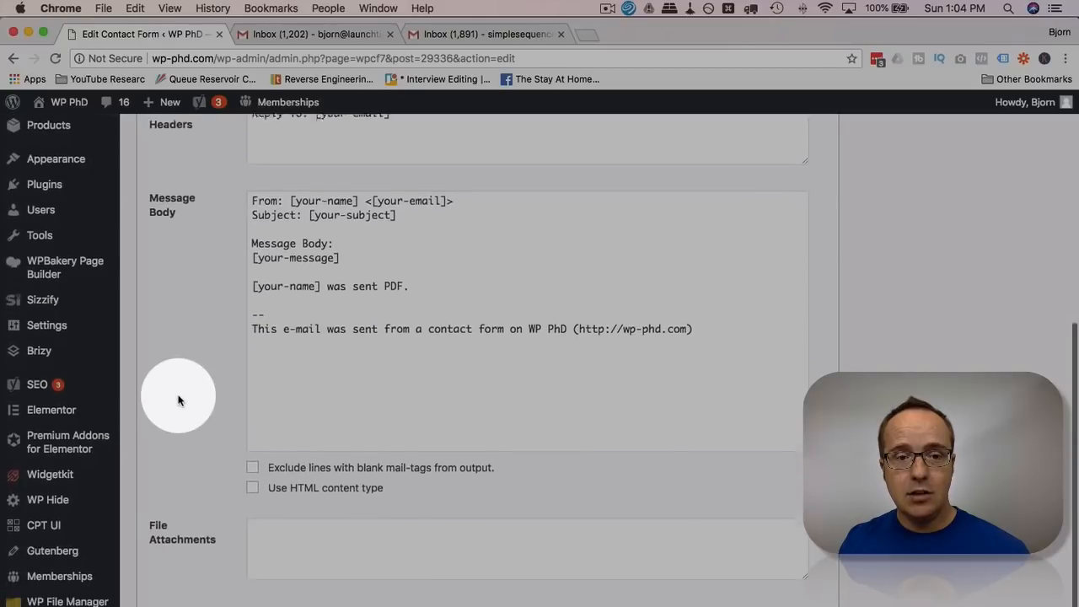
scroll(down, 3)
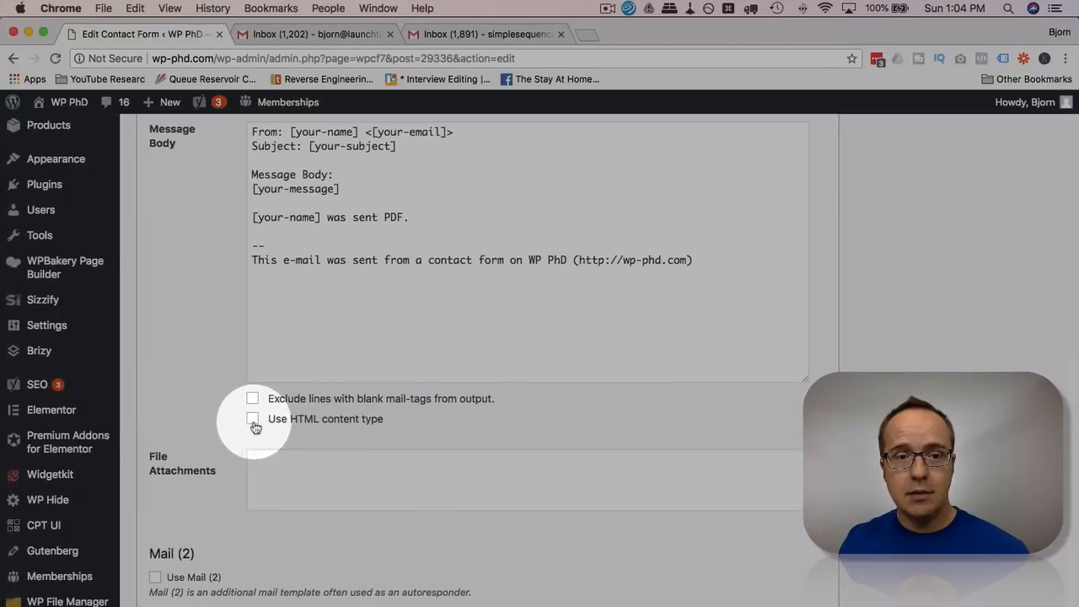
click(253, 420)
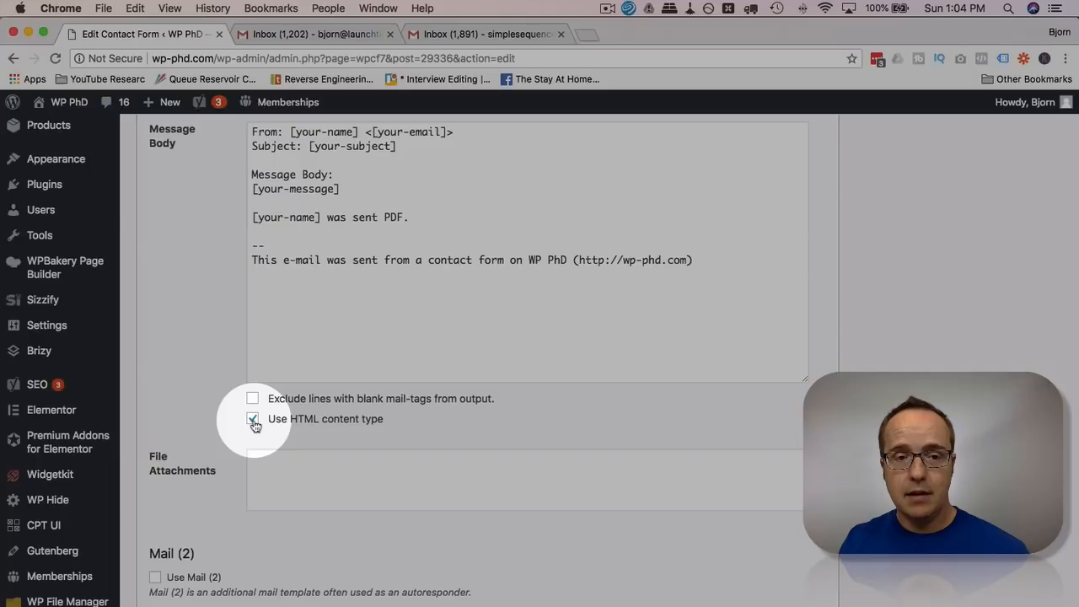
scroll(down, 3)
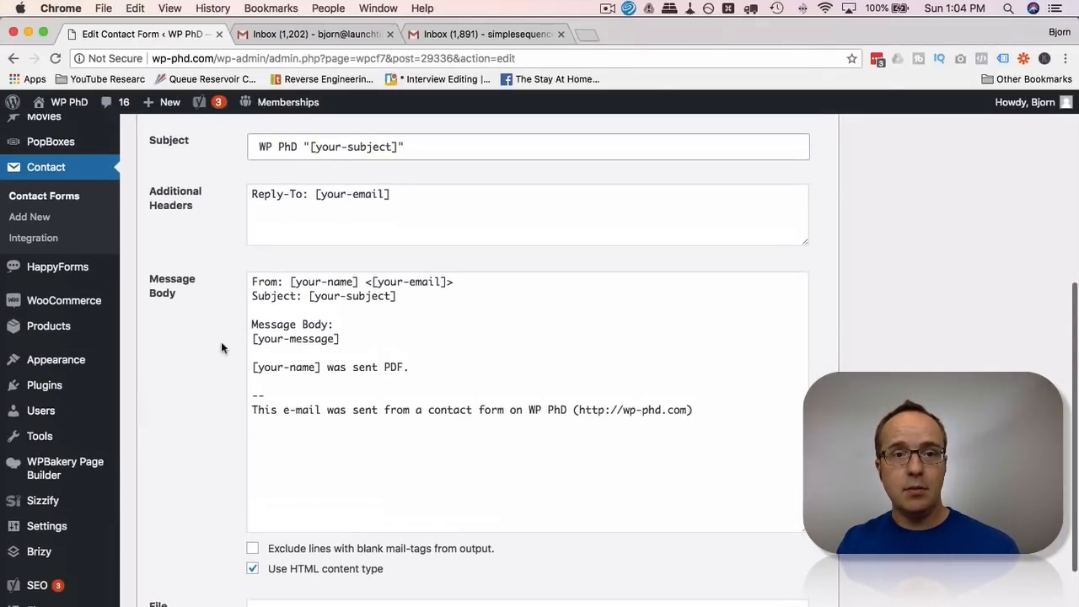
scroll(down, 3)
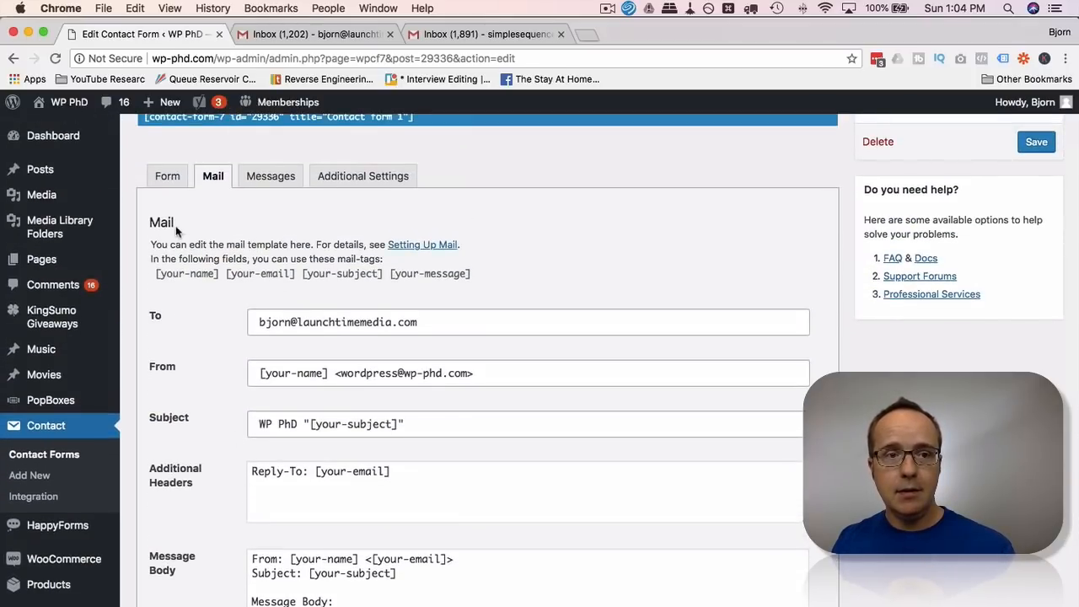
mouse_move(194, 350)
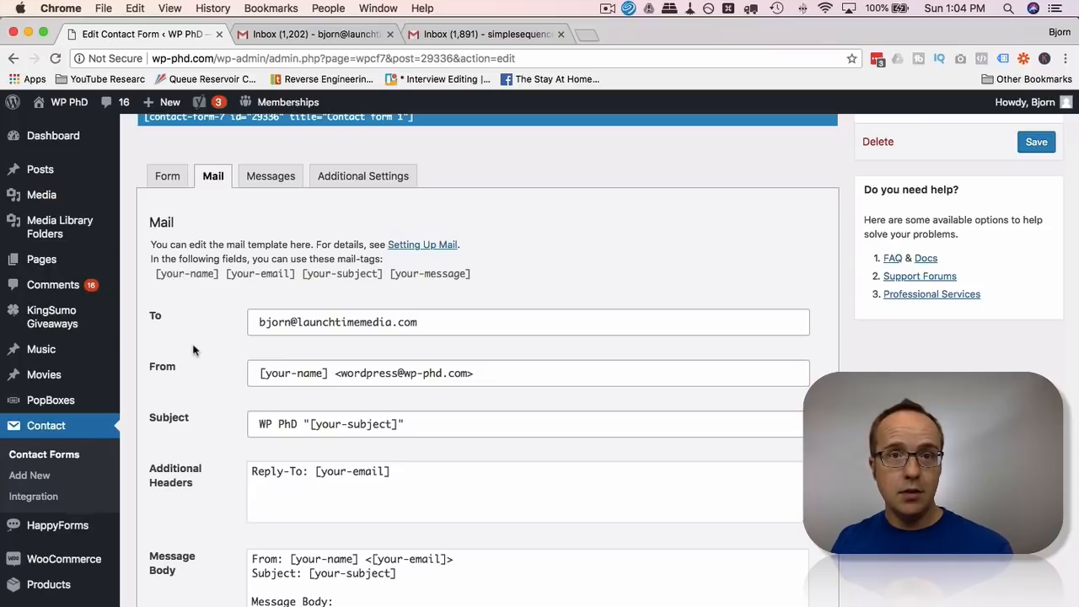
scroll(down, 3)
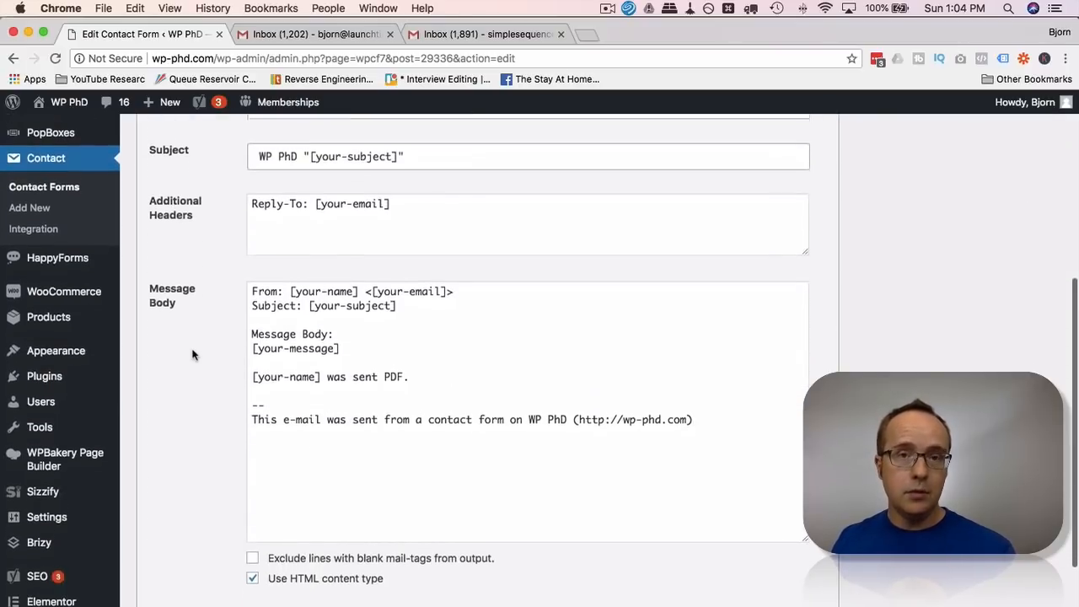
scroll(down, 3)
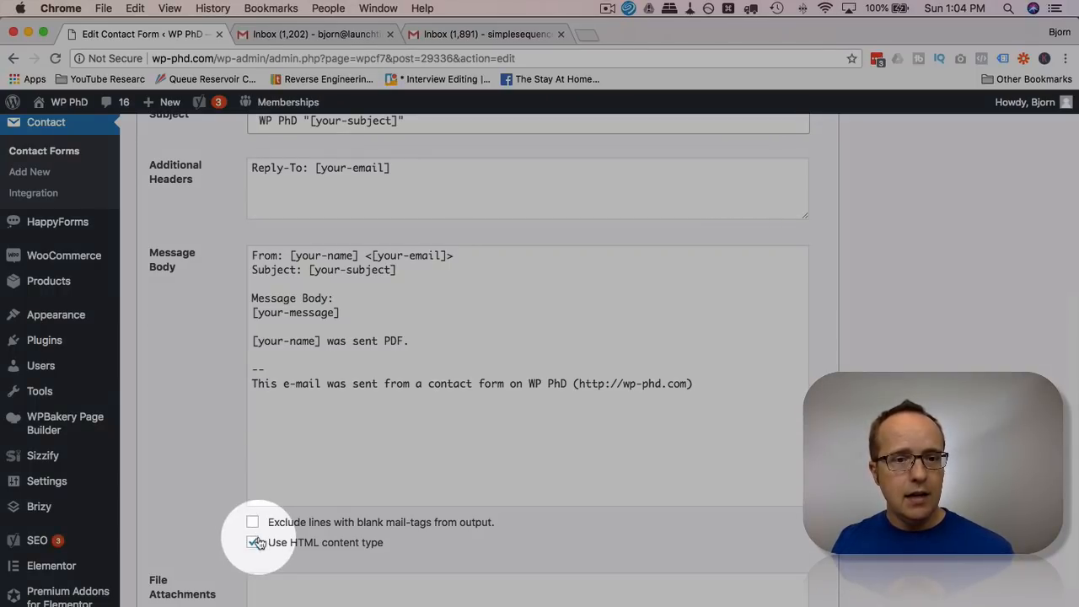
scroll(down, 3)
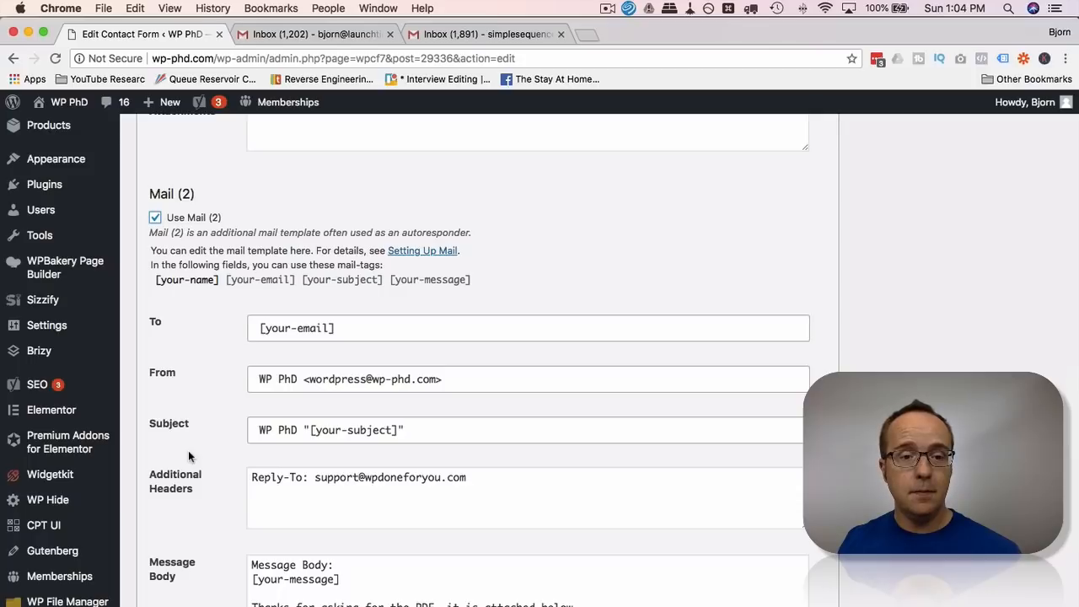
Step: Write the Mail (2) body as 'Thanks for filling out the form. Bjorn'
scroll(down, 3)
text(Thanks for fi)
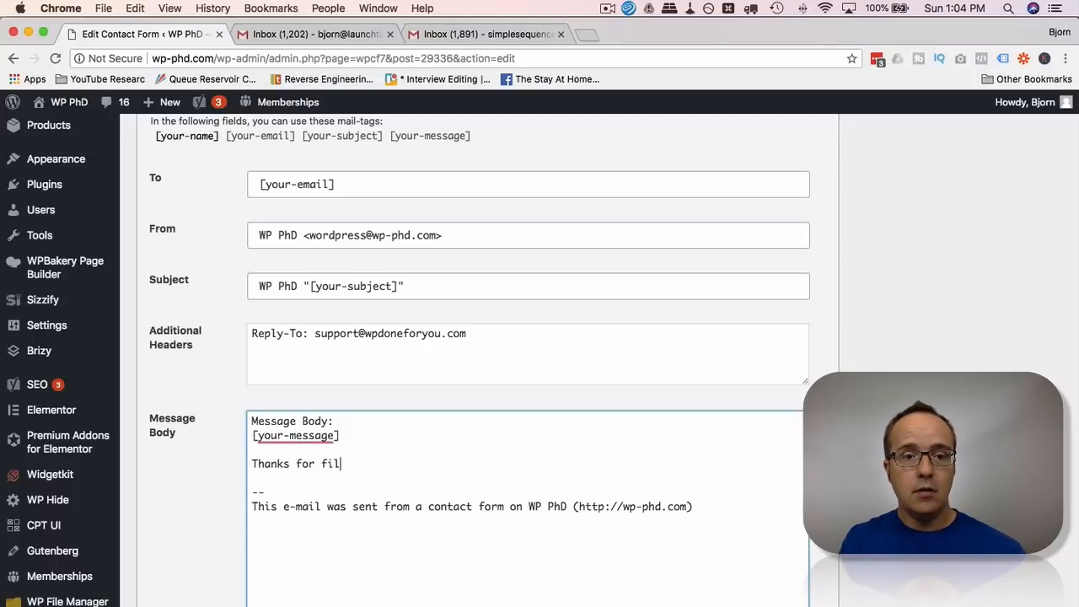
text(ling out the form.)
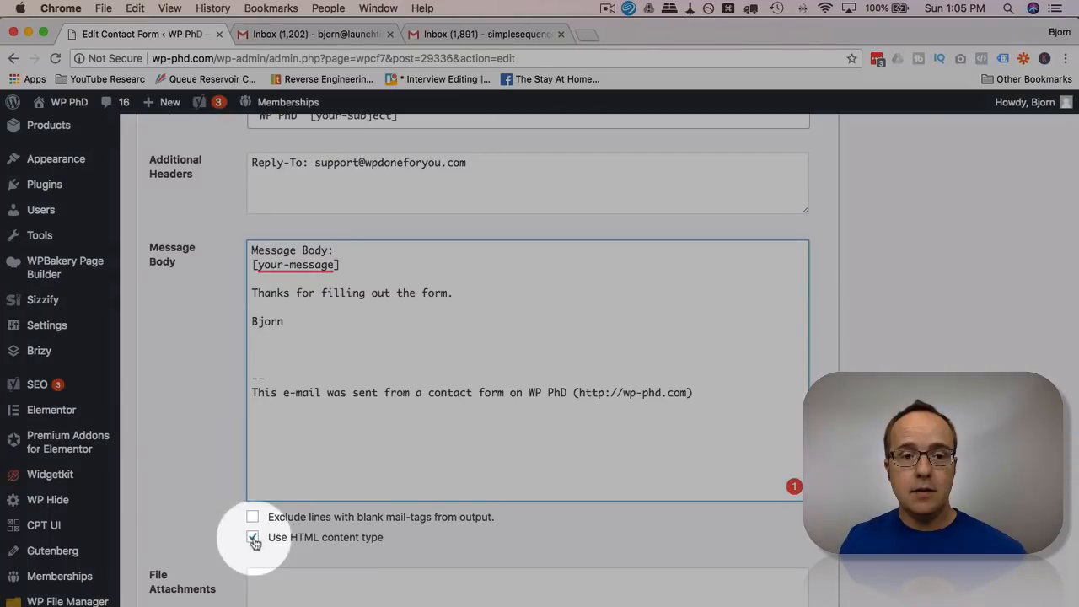
Step: Add an empty <img src="" /> tag on a new line below Bjorn
click(252, 537)
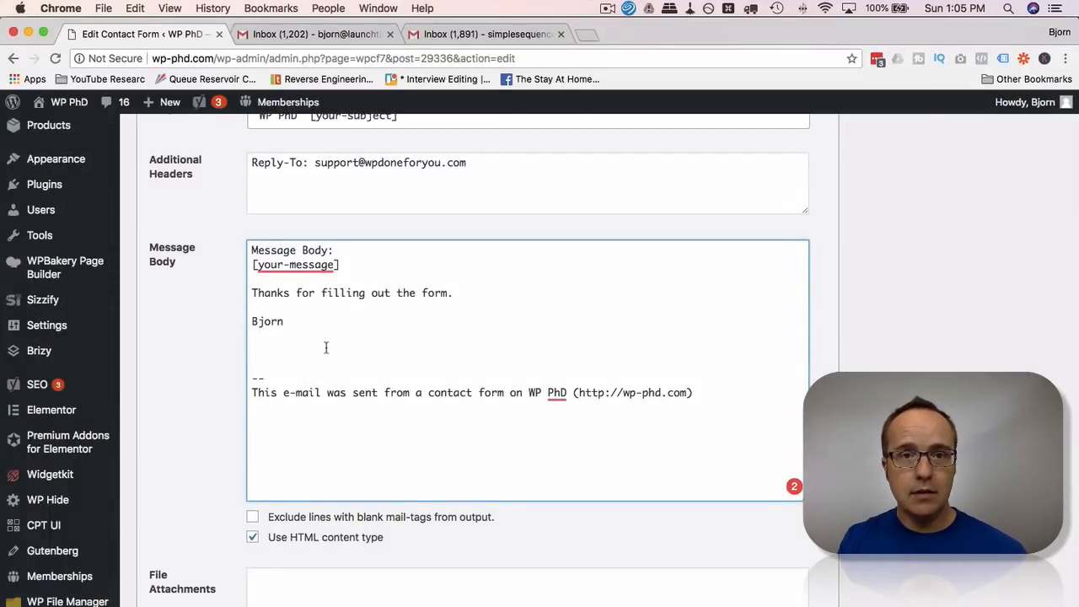
text(<)
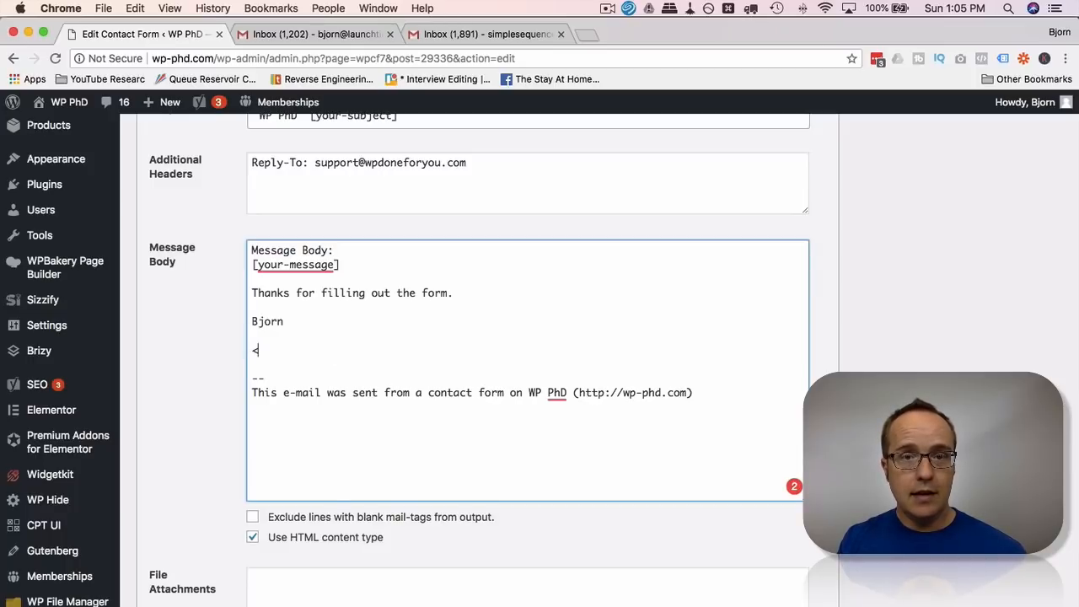
text(img)
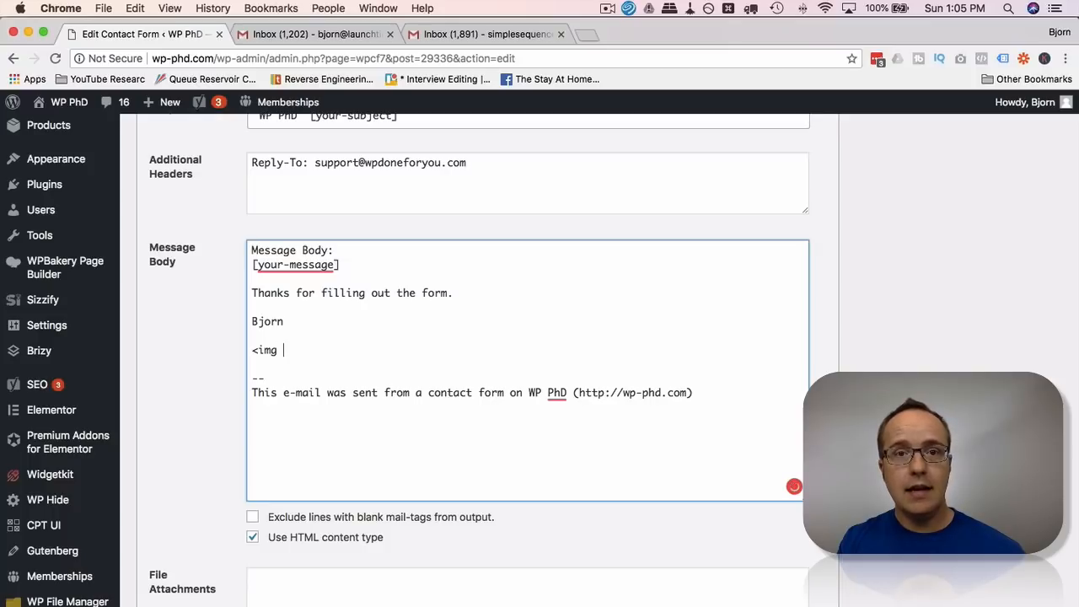
text(src)
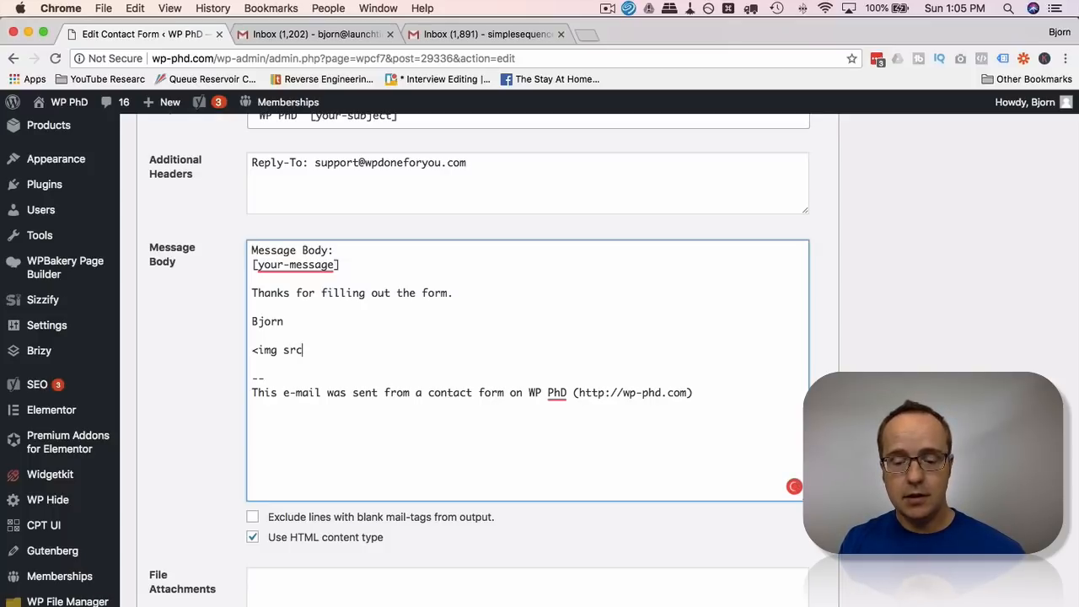
text(="")
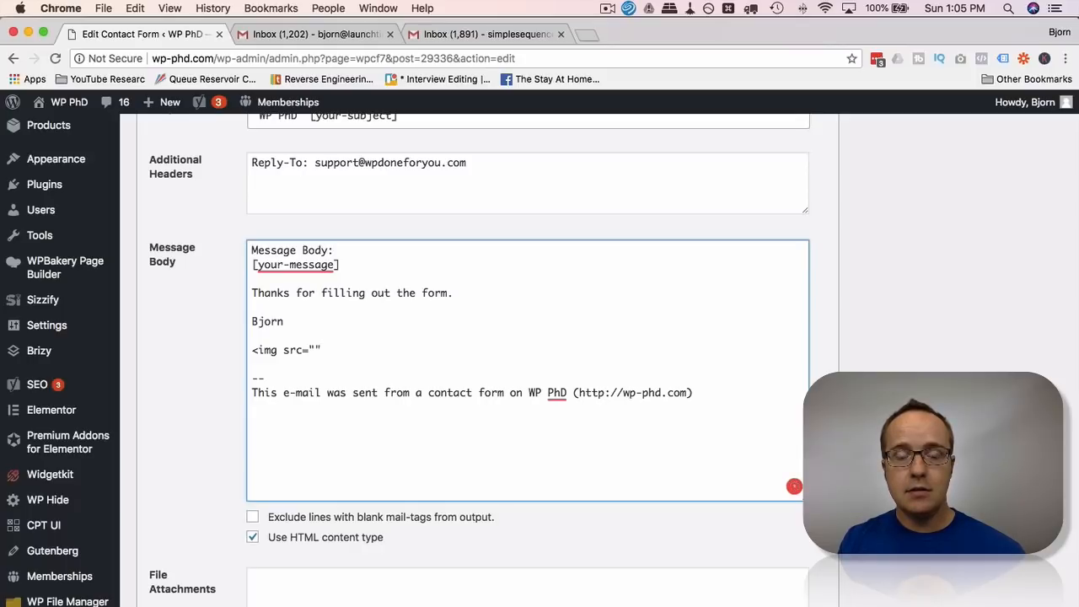
text(/>)
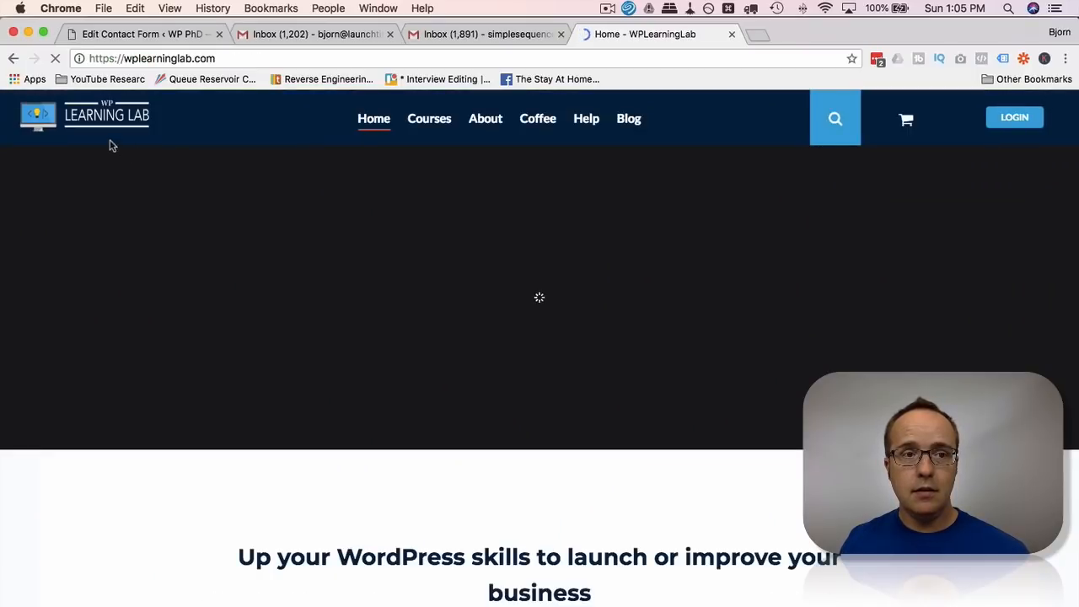
Step: Copy the WP Learning Lab logo's image address from the wplearninglab.com tab
right_click(106, 116)
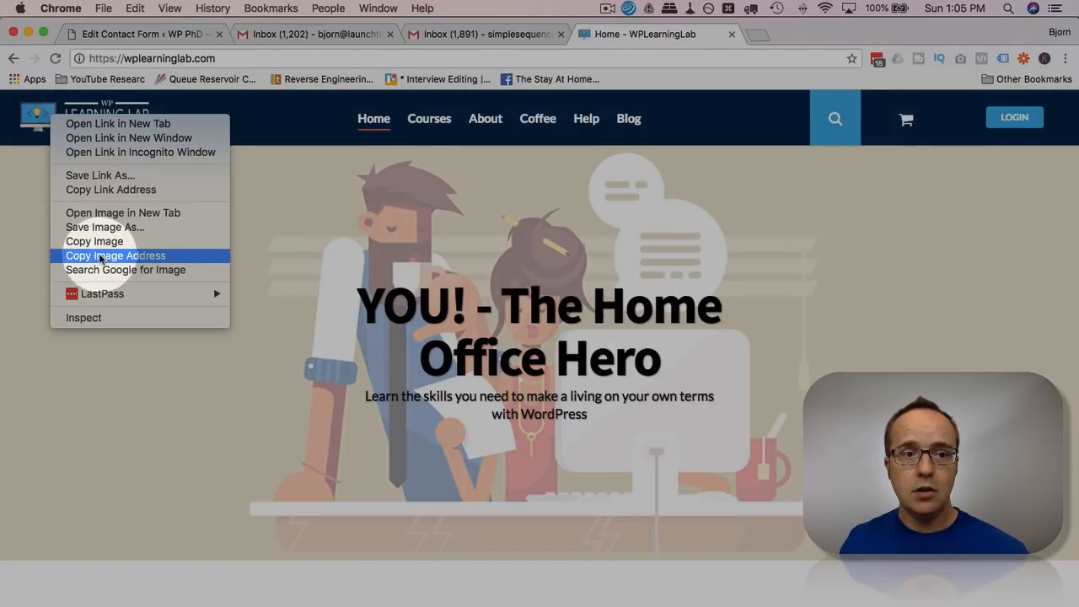
click(115, 255)
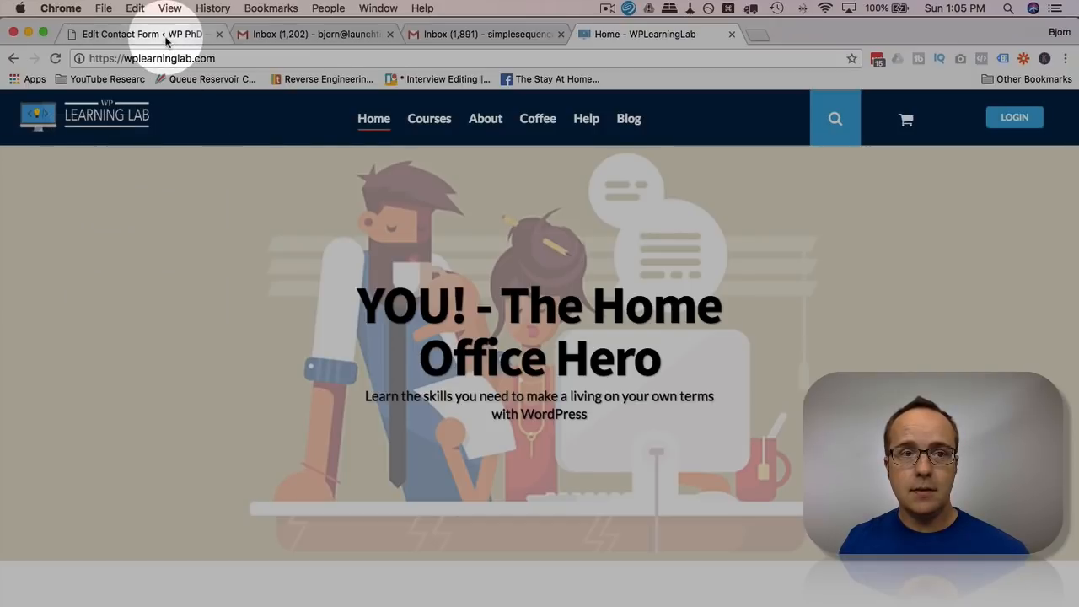
click(135, 34)
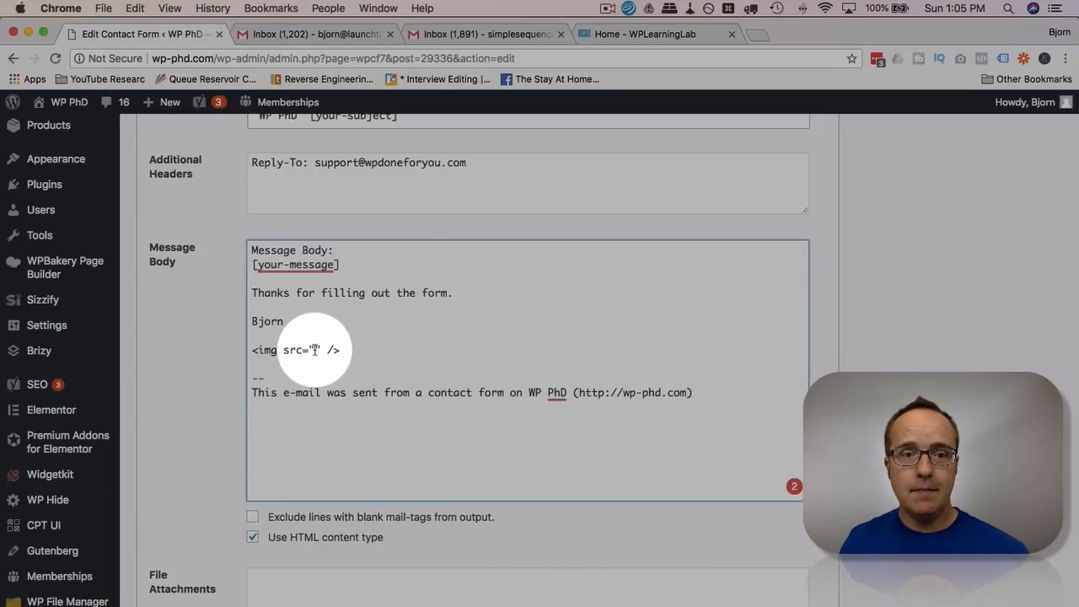
Step: Set the img src to the wpll-logo-white-280-80.png URL and save the form
text(https://wplearninglab.com/wp-content/uploads/2016/03/wpll-logo-white-280-80.png)
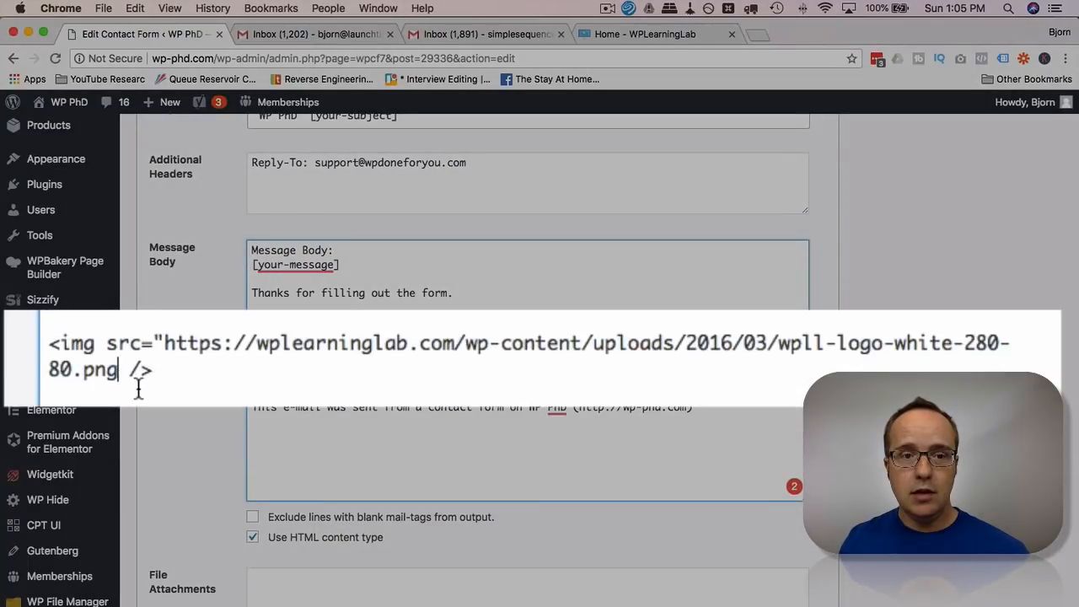
text(")
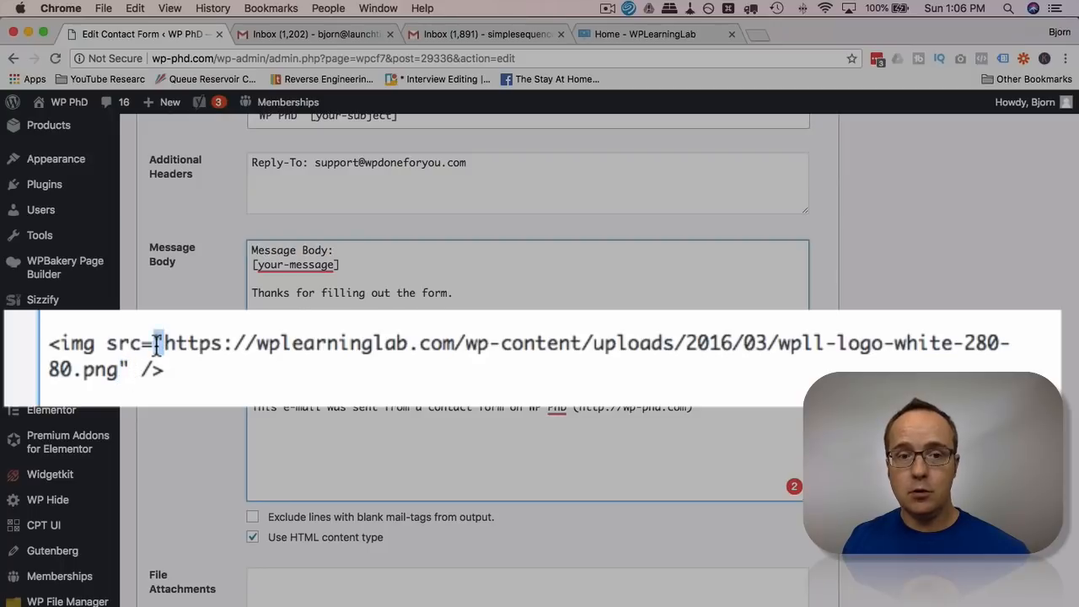
click(155, 597)
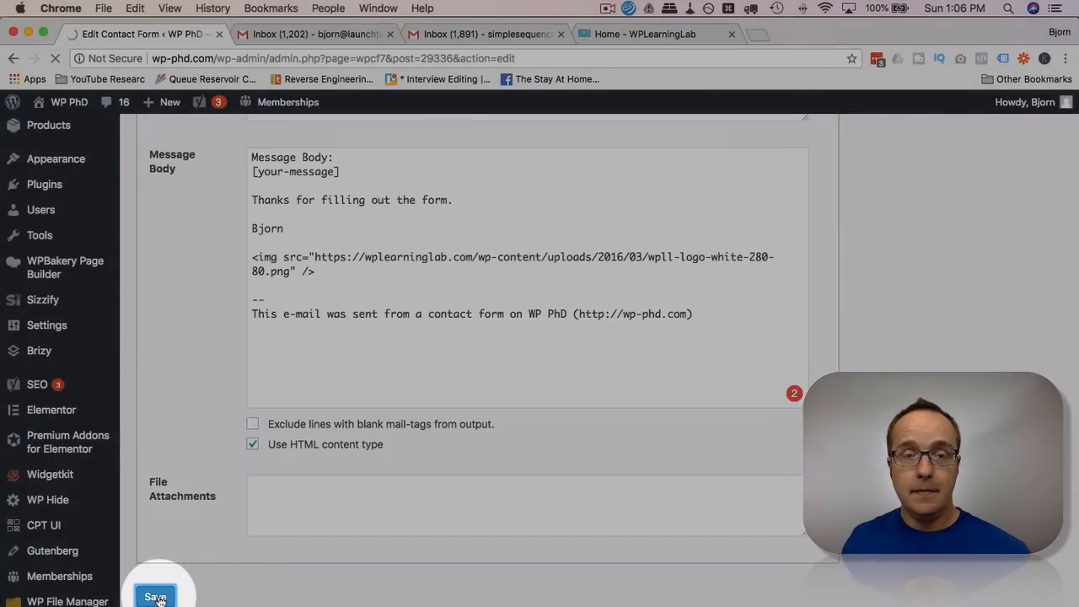
click(155, 596)
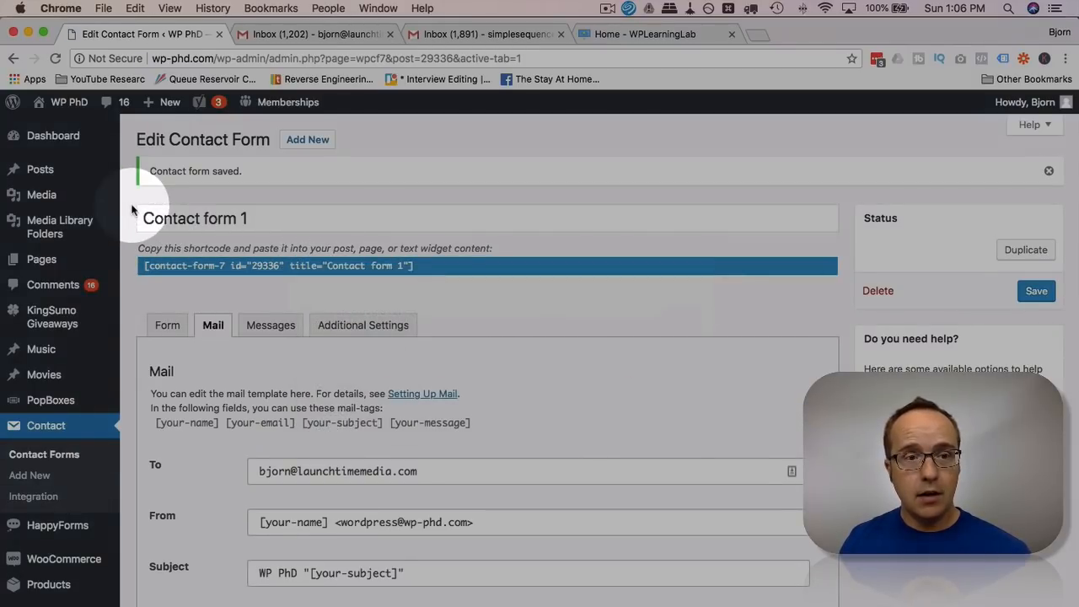
mouse_move(42, 259)
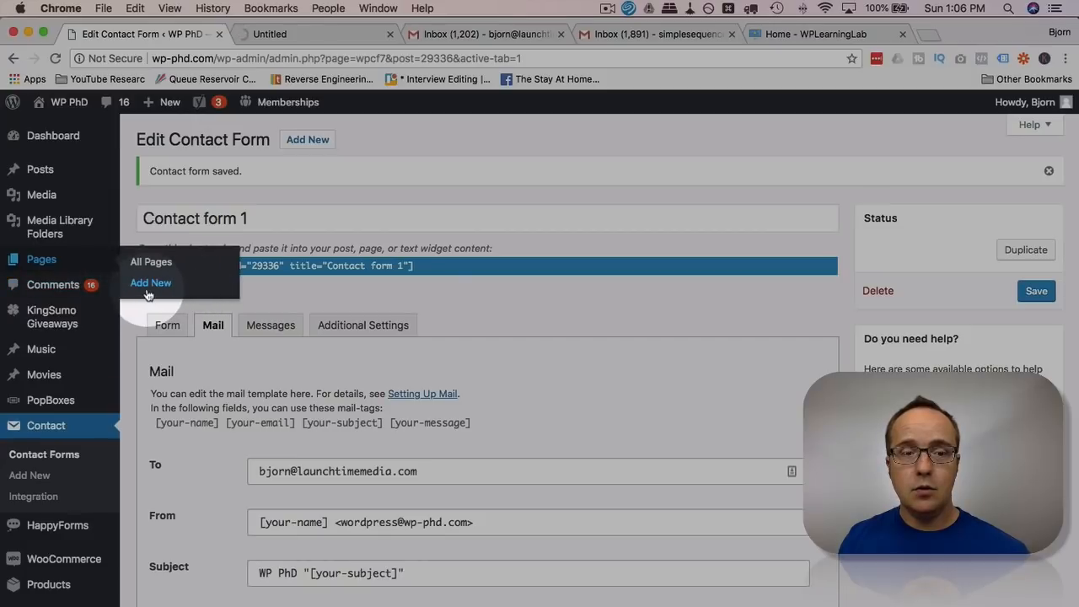
Step: Create a new page titled 'CF7 Image In email' containing the Contact form 1 shortcode
click(150, 283)
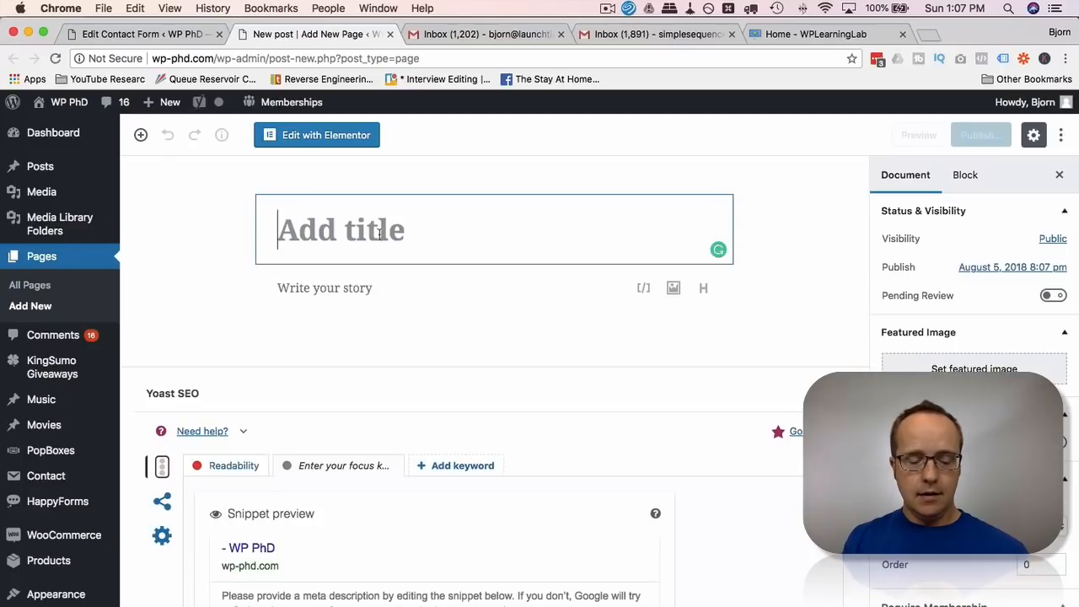
text(CF7 Image In meail)
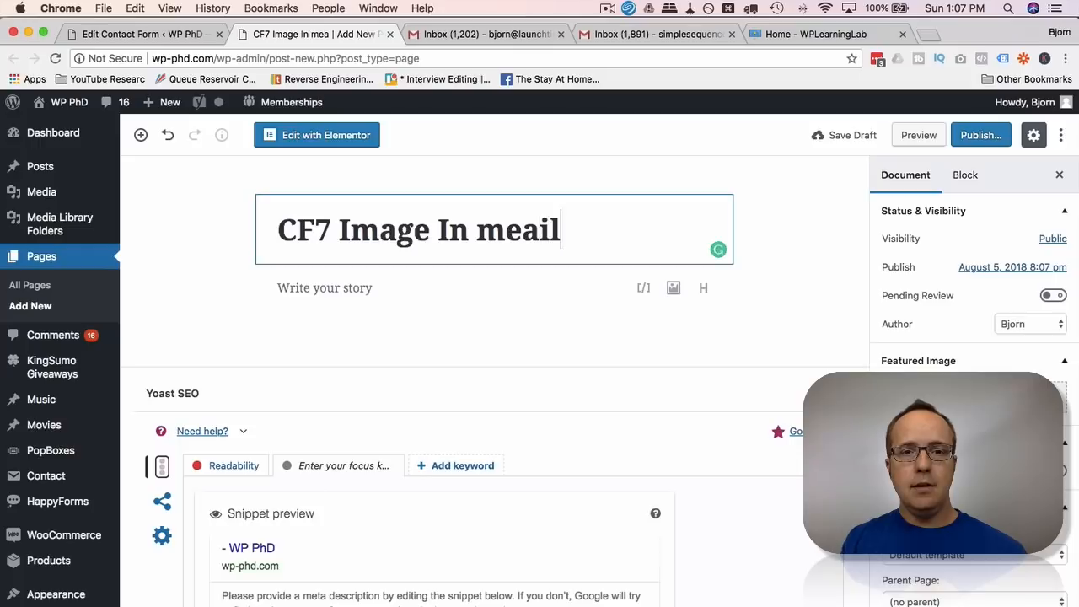
key(Backspace)
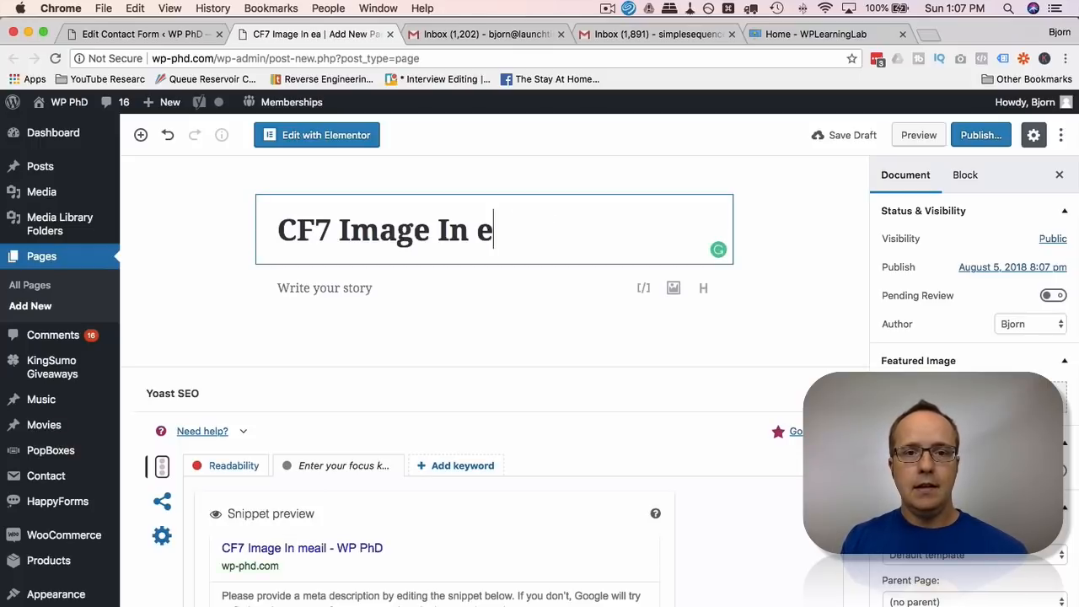
text(mail)
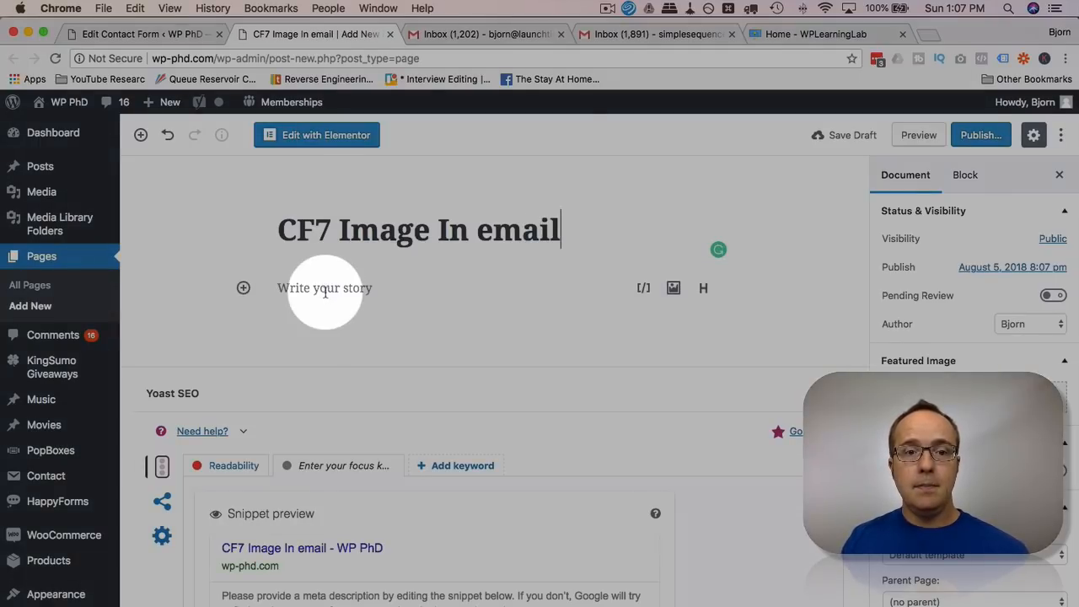
right_click(325, 288)
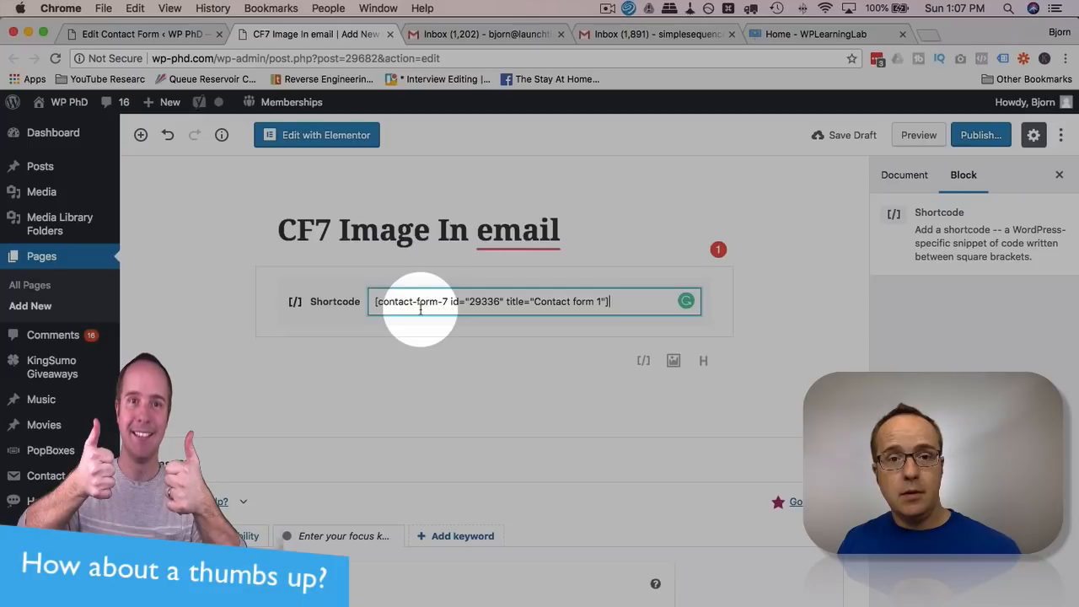
mouse_move(556, 289)
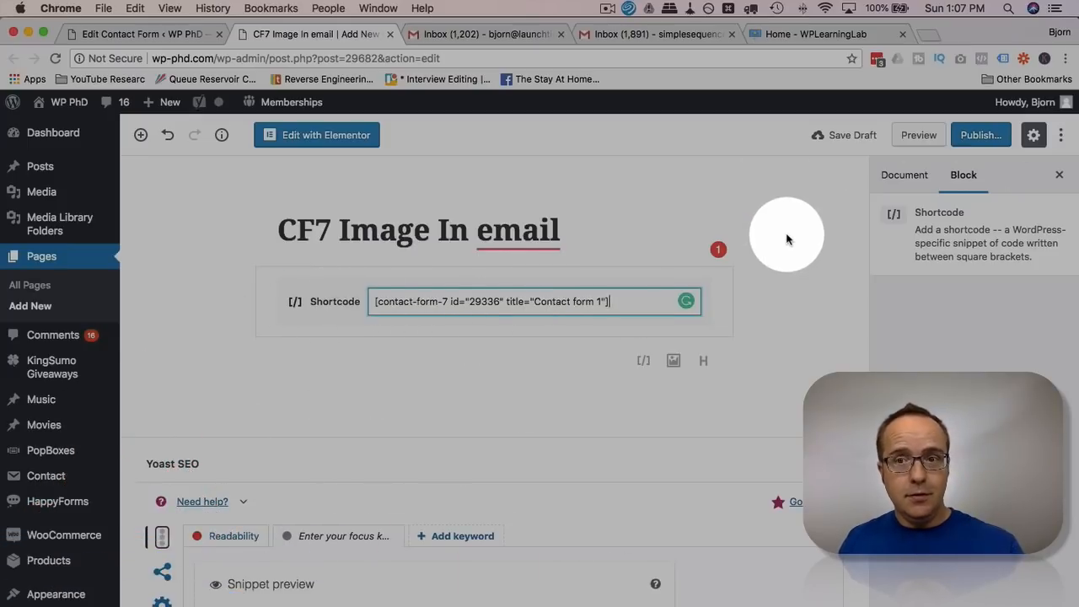
Step: Publish the page and view it in a new tab
click(979, 135)
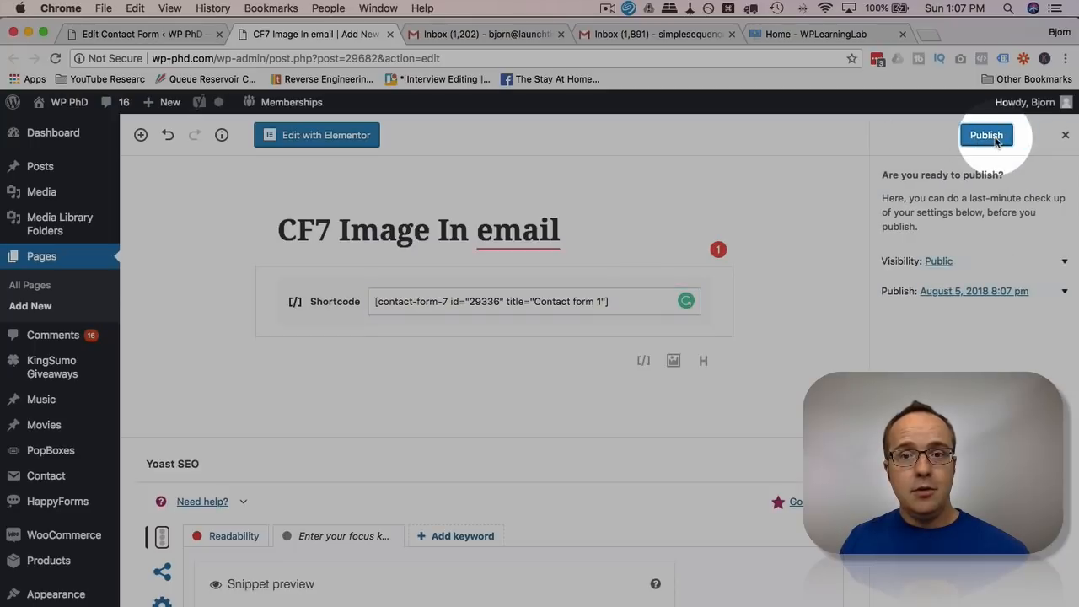
click(986, 135)
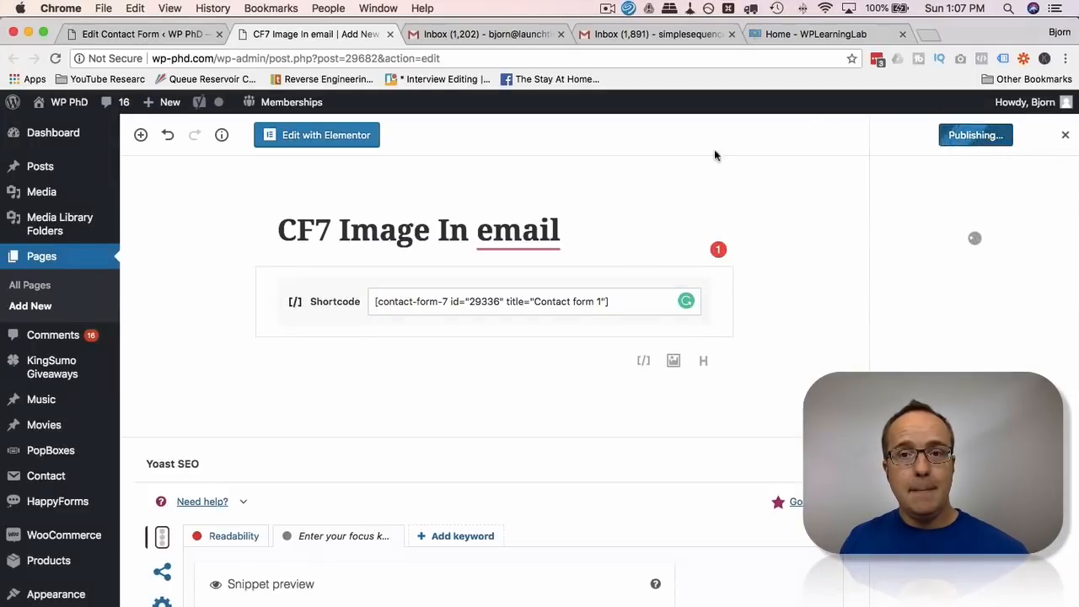
click(975, 135)
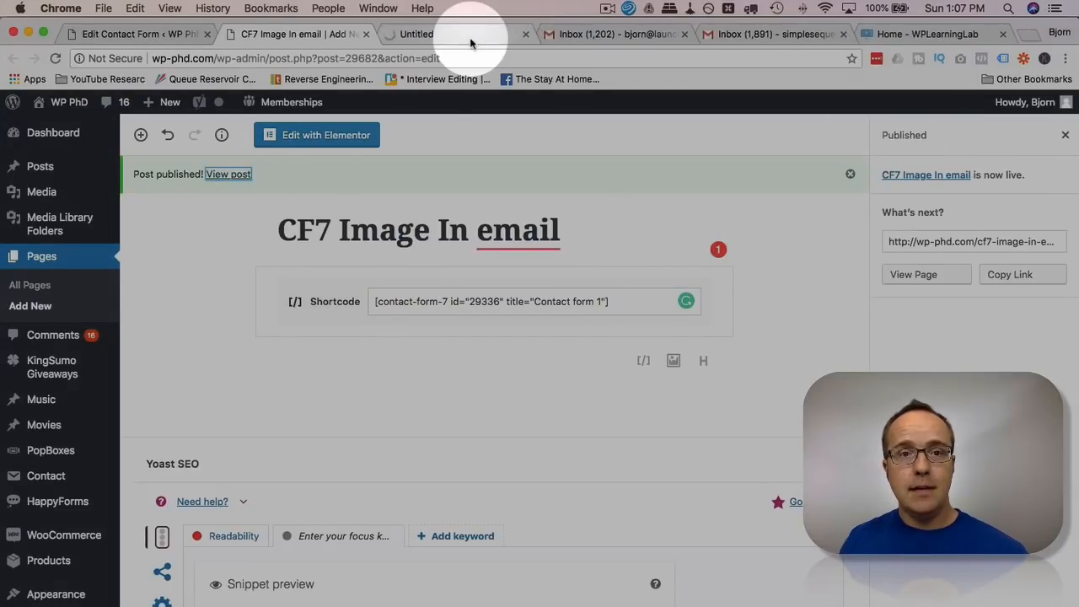
Step: Submit a test message from the live form as Bjorn with subject 'Email with'
click(228, 174)
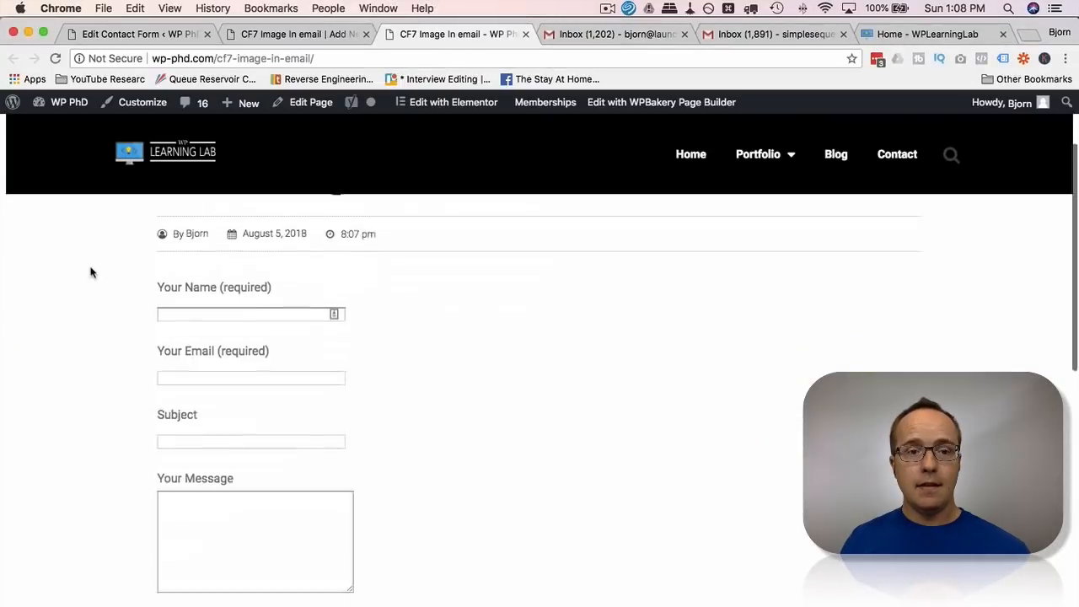
text(Bjorn)
text(simple)
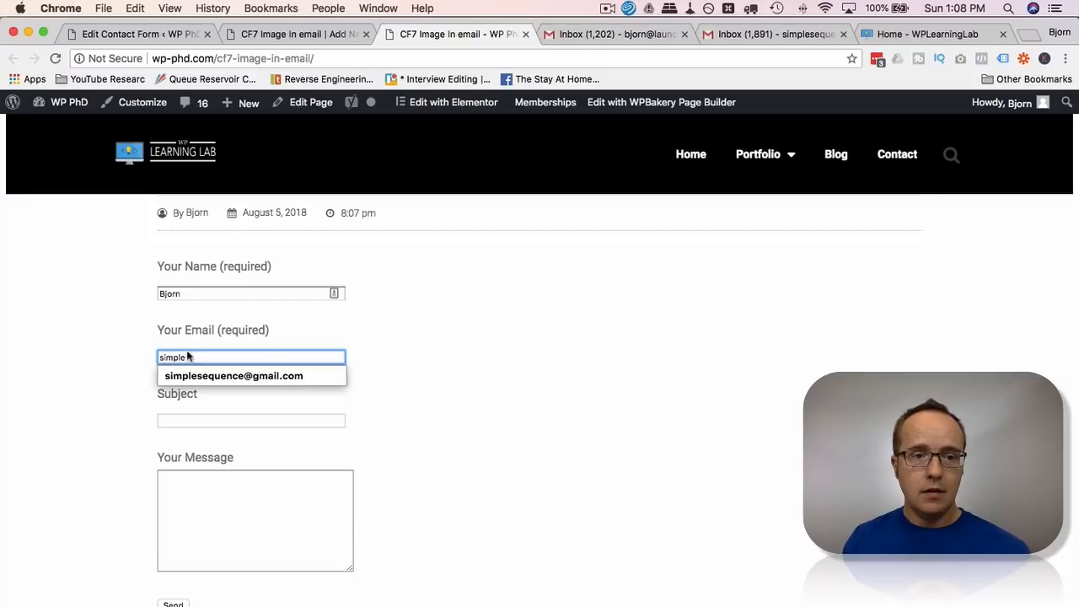
click(233, 375)
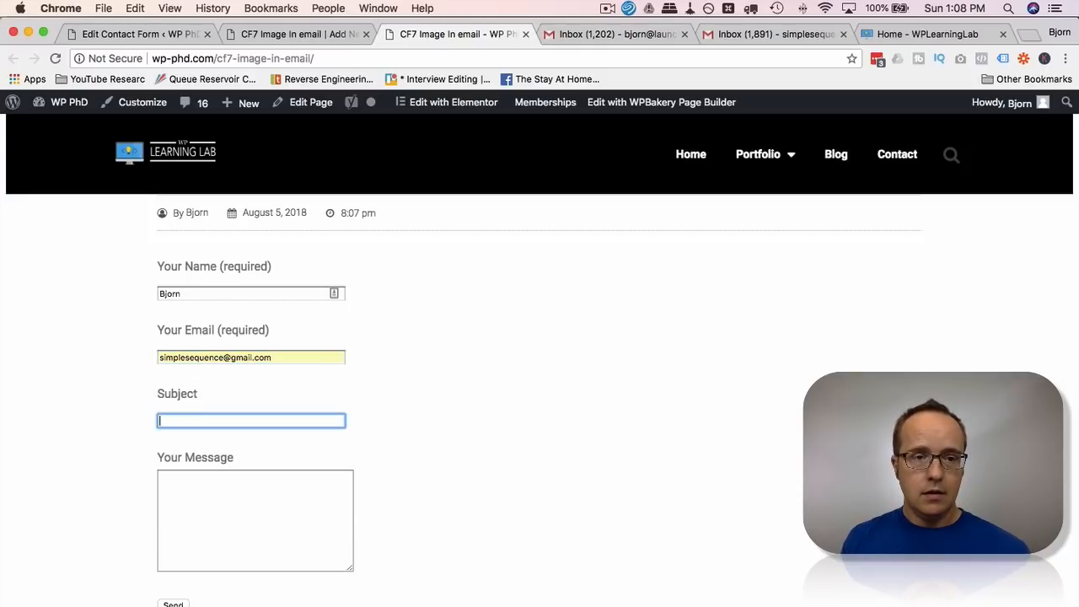
text(Email with Image)
click(255, 520)
text(Nice to meet you.)
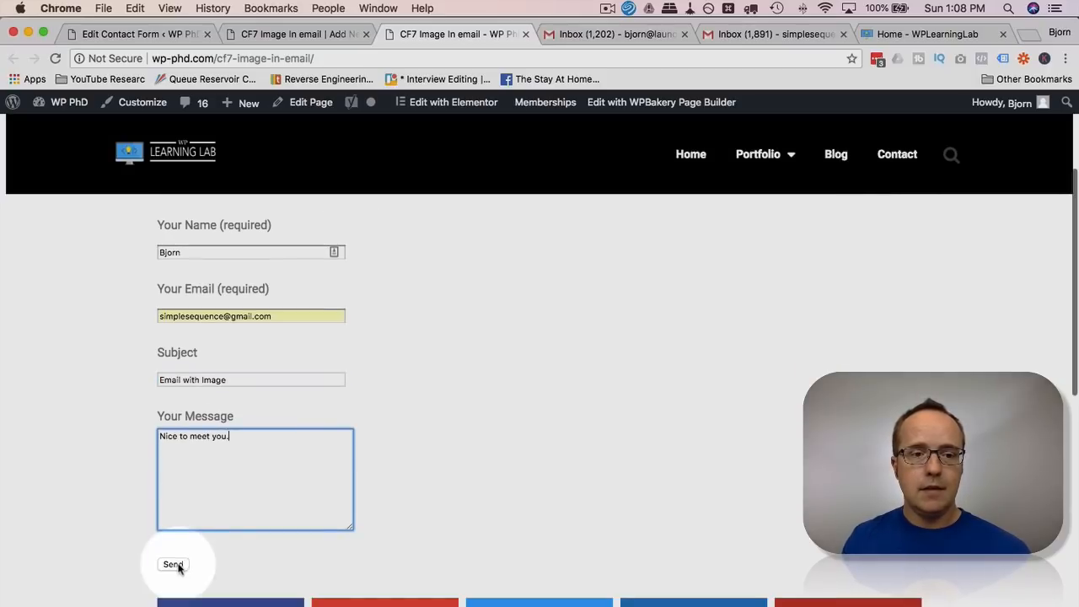
click(173, 565)
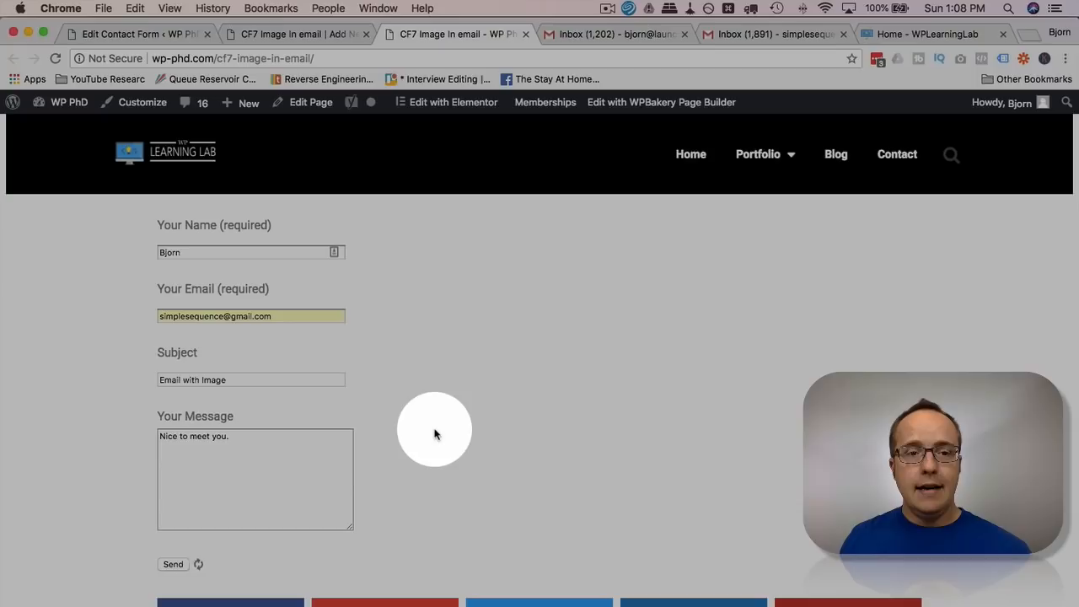
click(173, 564)
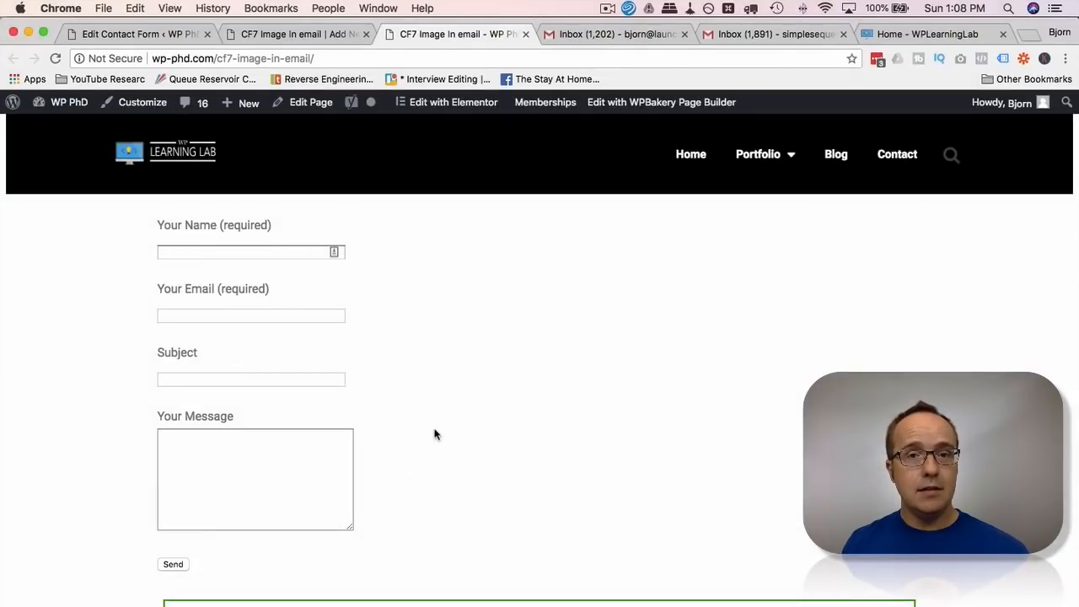
click(173, 564)
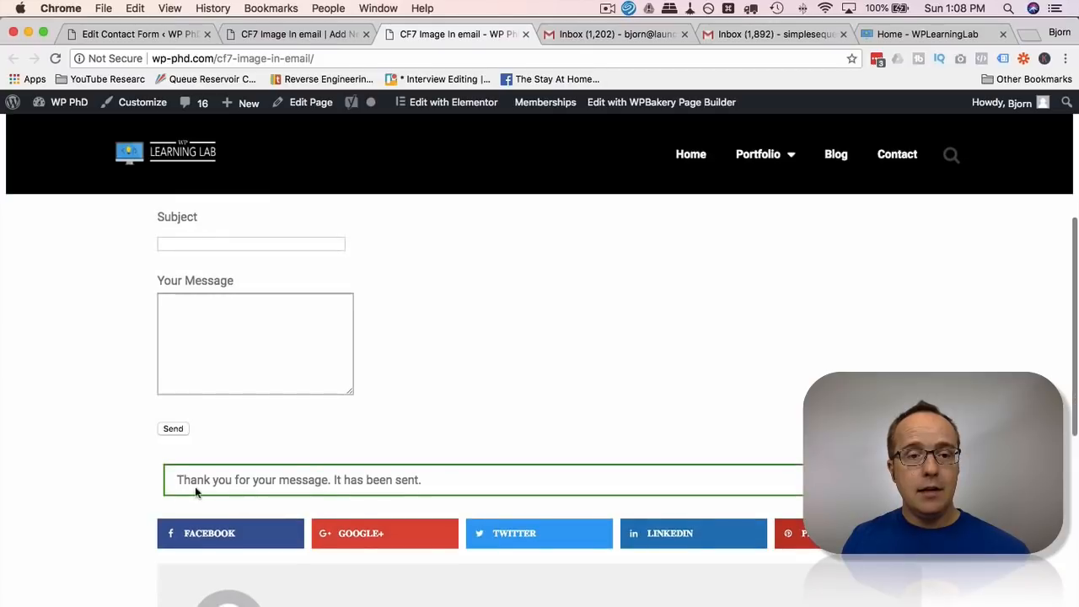
mouse_move(434, 459)
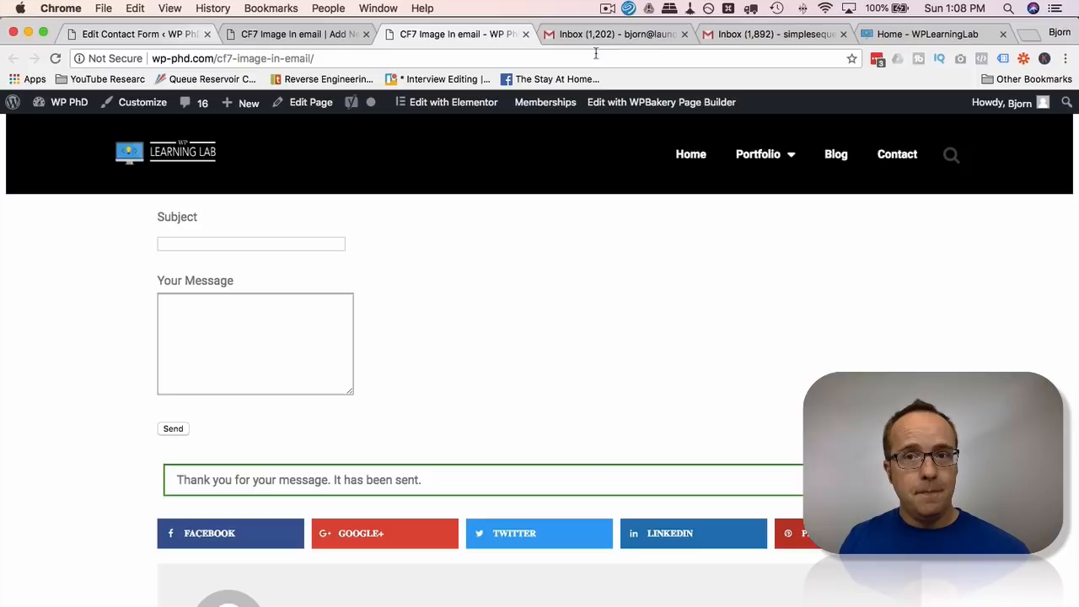
click(928, 33)
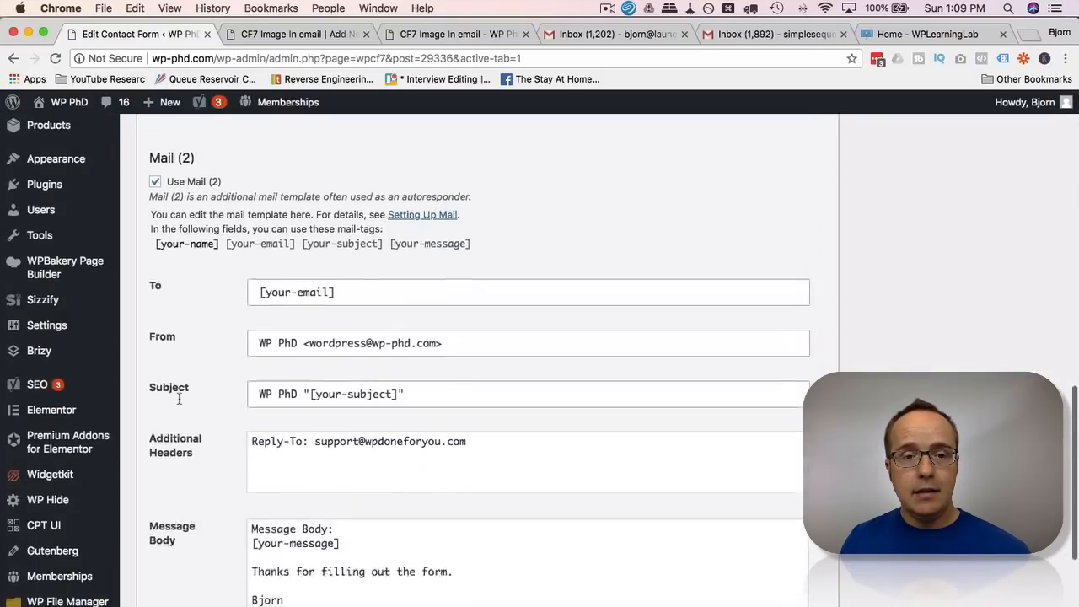
Step: Add style="background-color:black;" to the logo img tag in the Mail (2) body
scroll(down, 3)
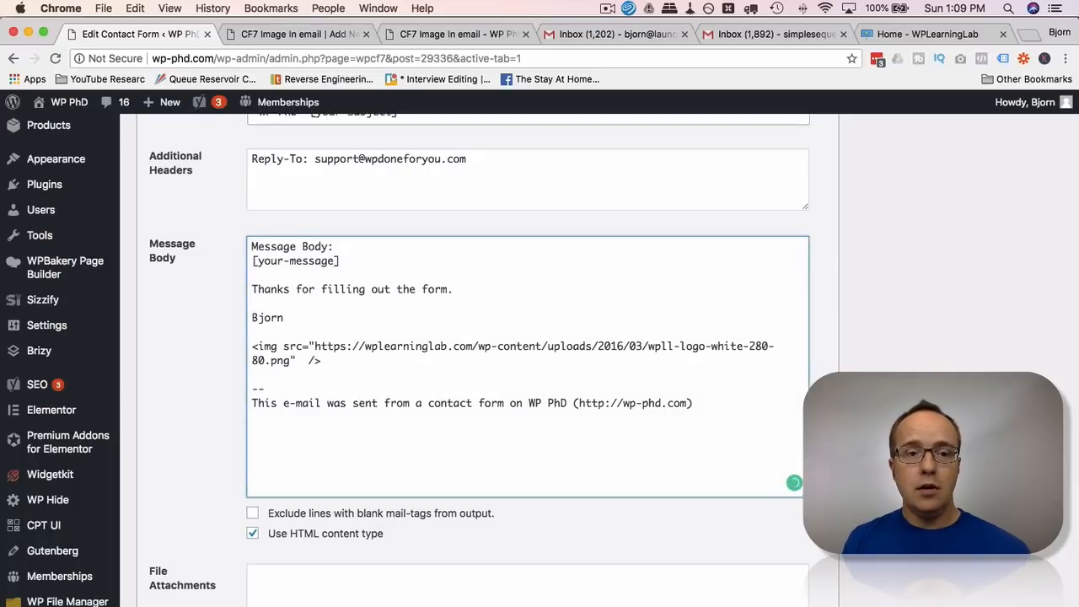
text(style)
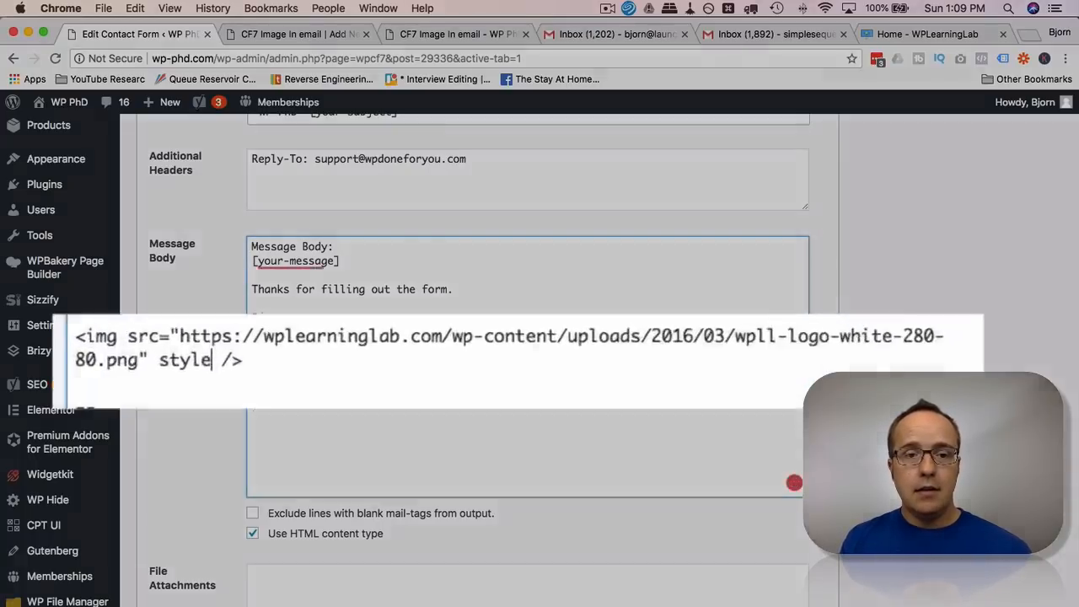
text(="")
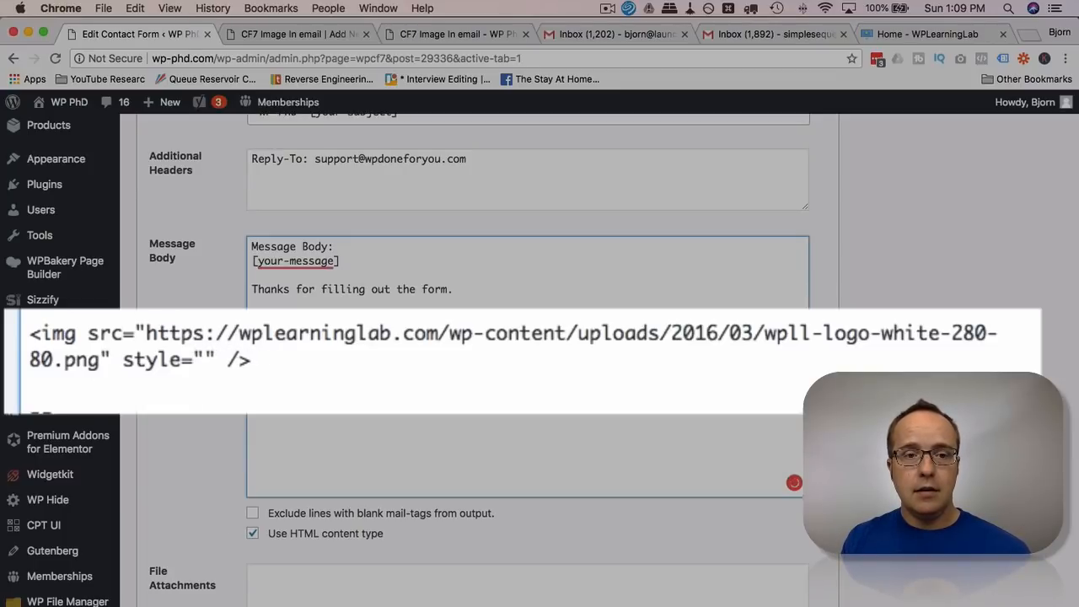
text(background-colr)
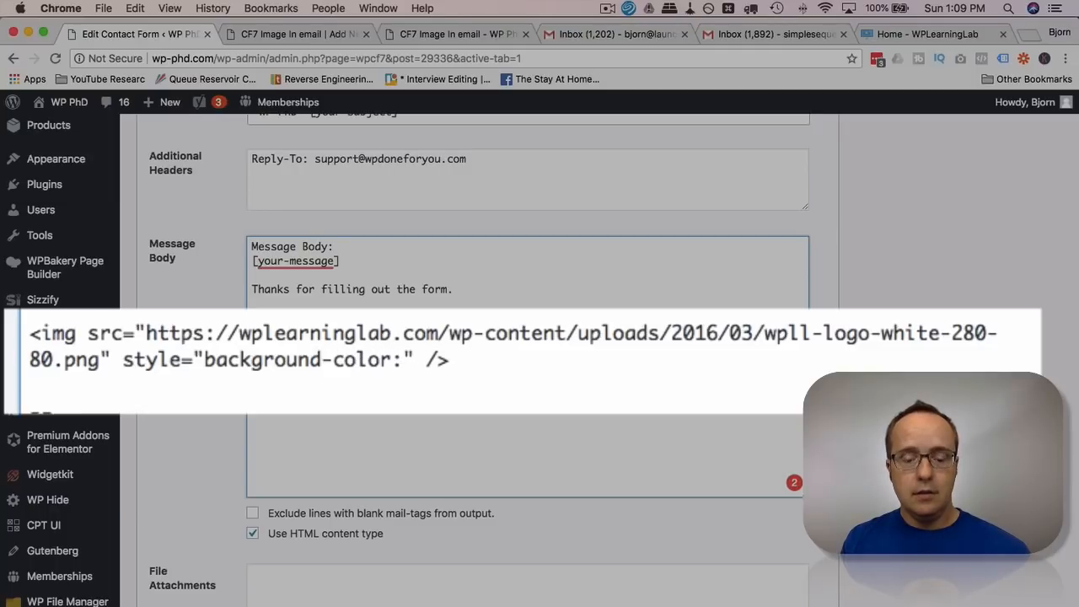
text(black;)
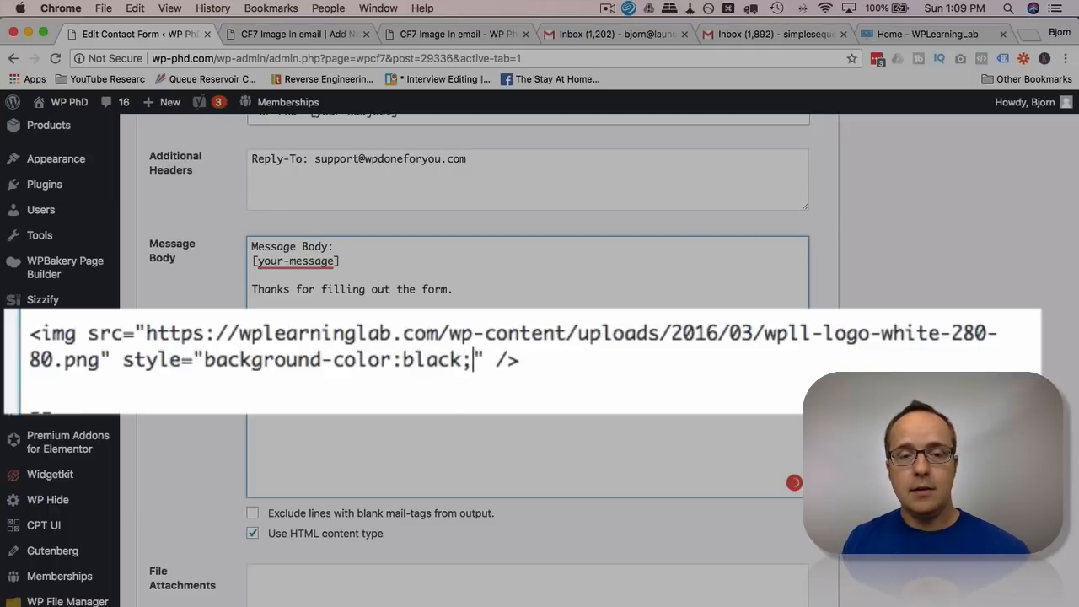
key(Backspace)
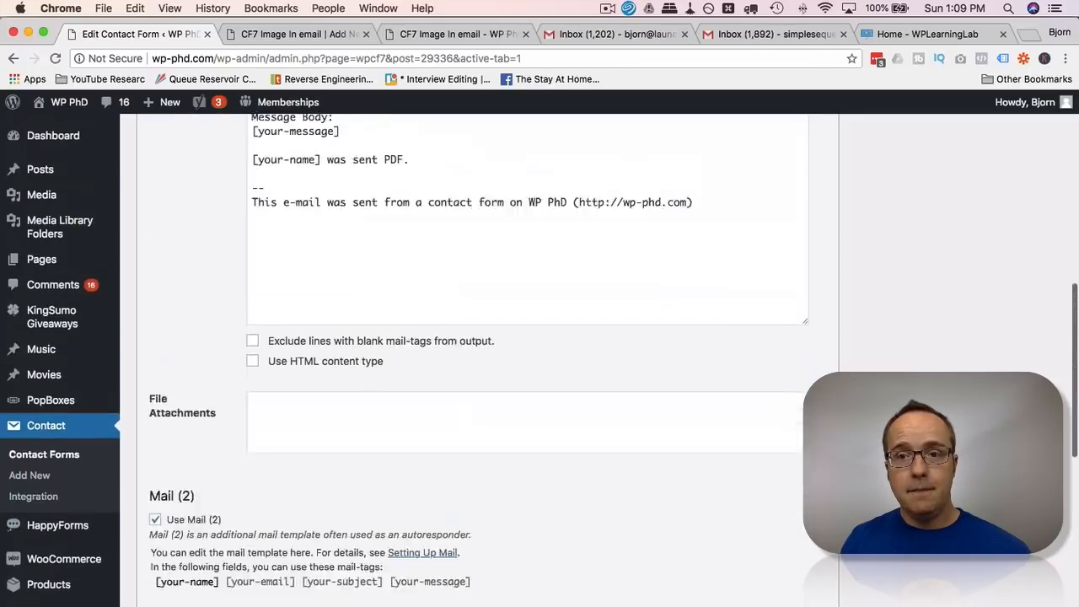
click(1037, 290)
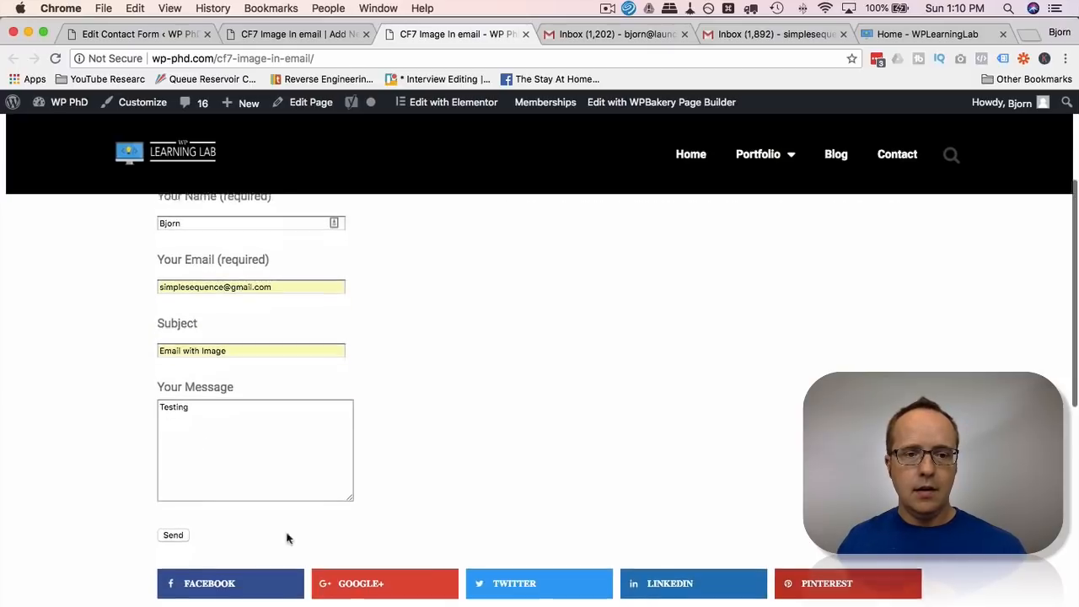
Step: Send the 'Email with Image' test message and switch to the Gmail inbox
click(172, 535)
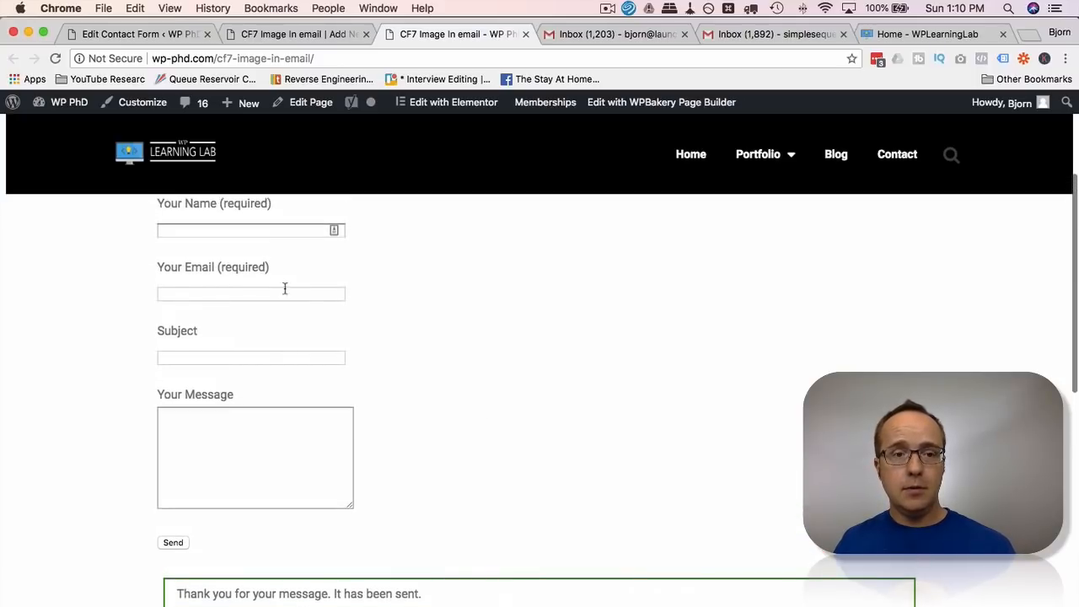
mouse_move(454, 321)
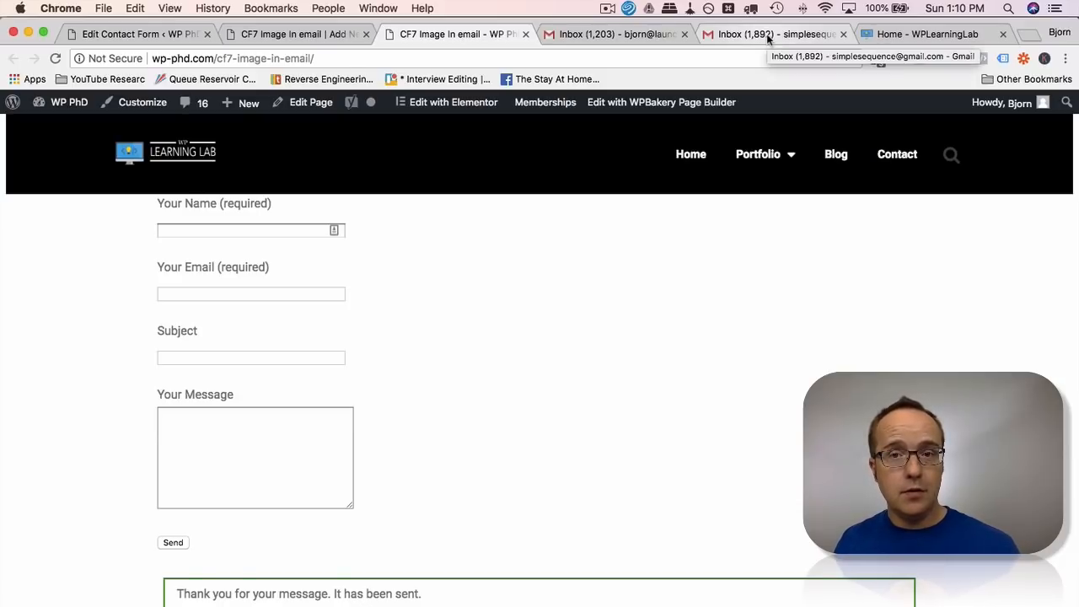
click(770, 34)
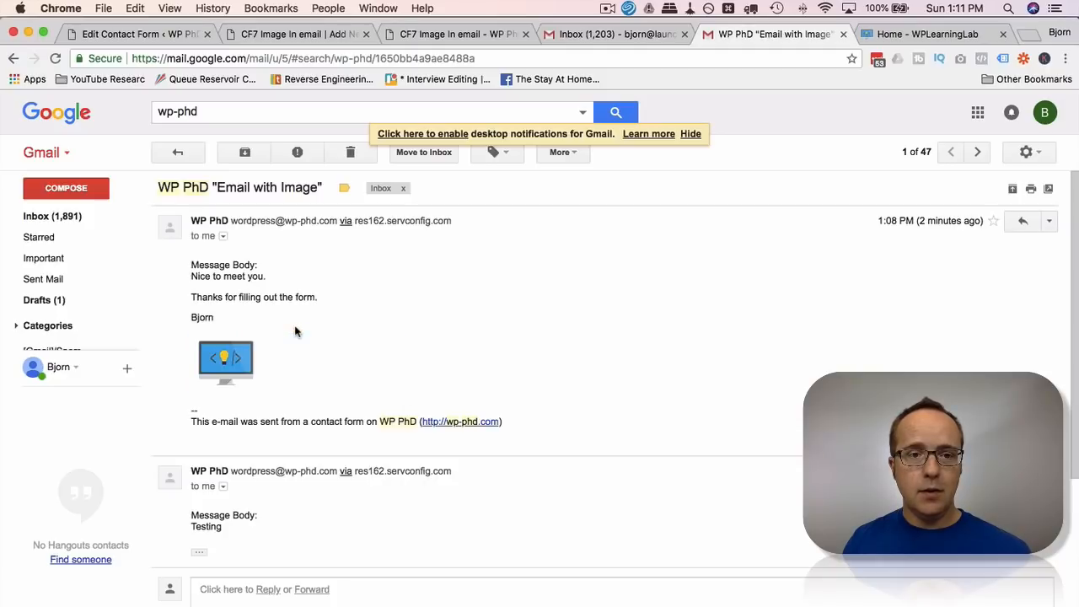
Step: Expand the newest autoresponder's trimmed content to reveal the logo on black
right_click(225, 360)
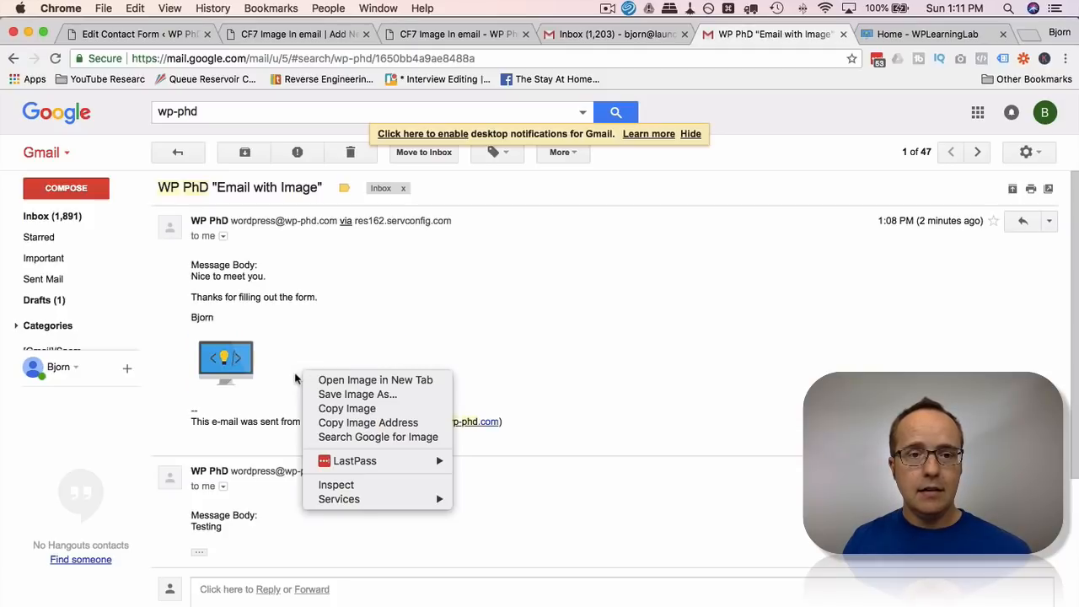
click(226, 360)
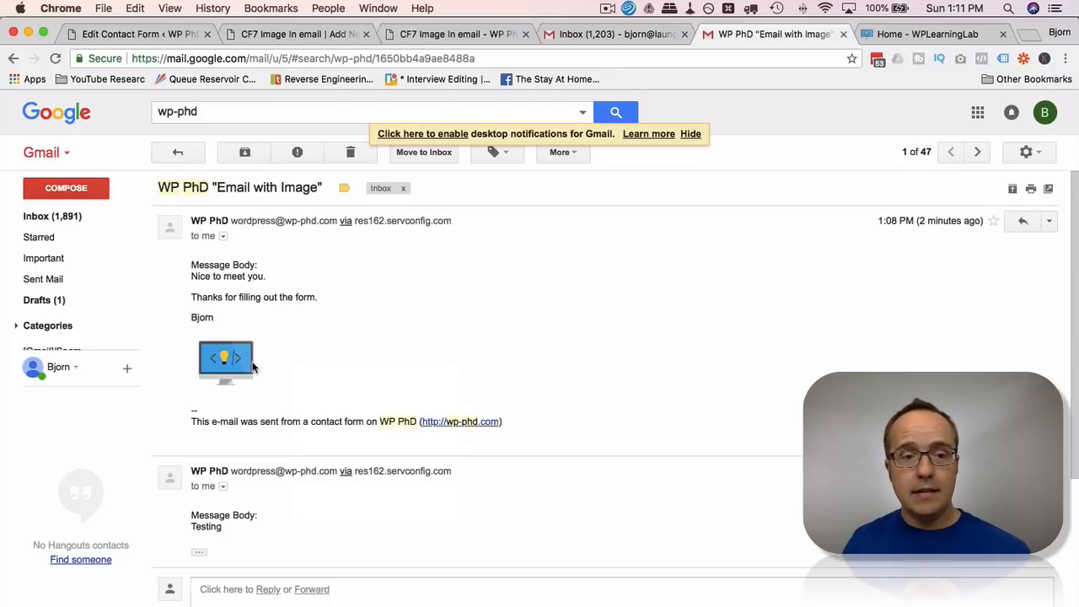
scroll(down, 3)
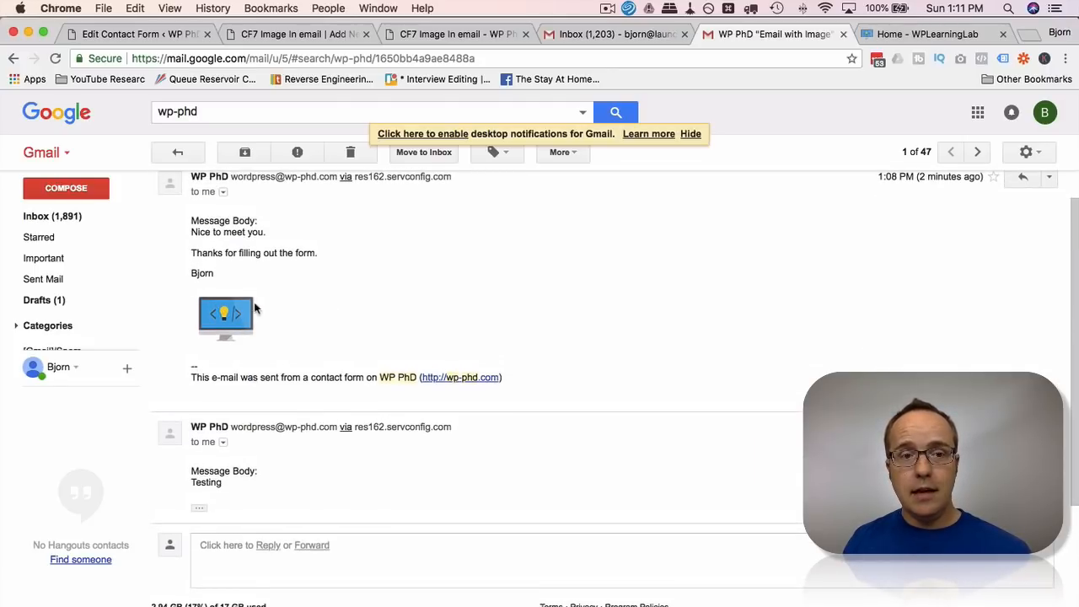
mouse_move(293, 341)
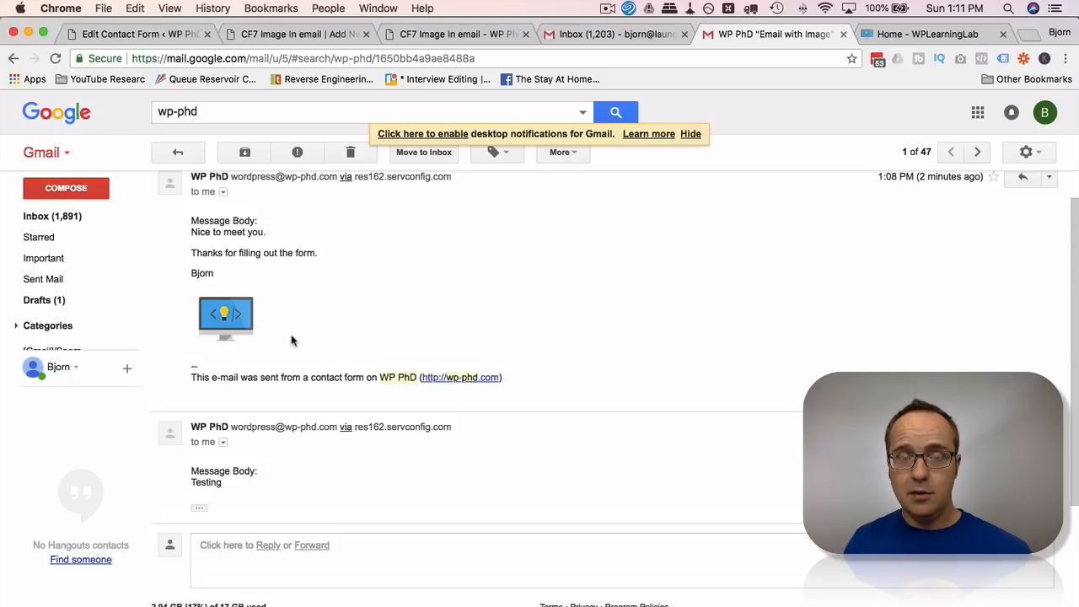
scroll(down, 3)
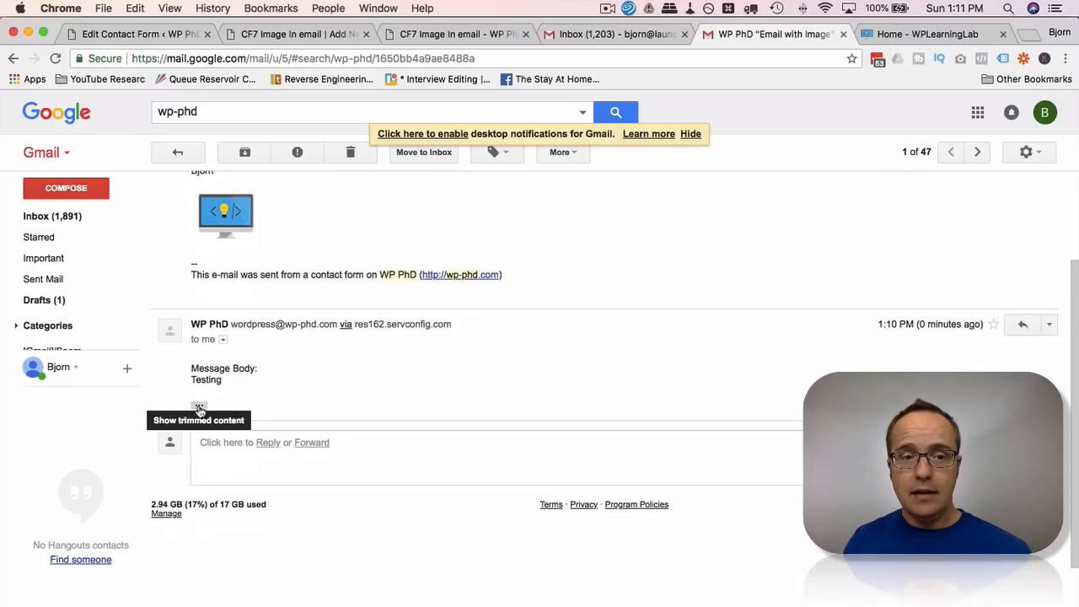
click(198, 420)
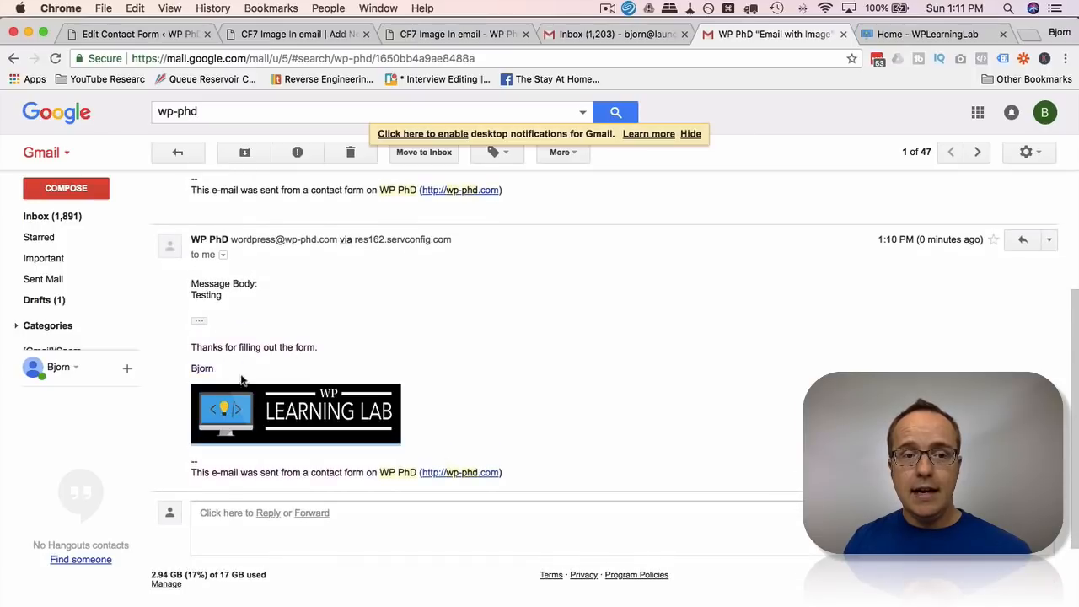
mouse_move(363, 417)
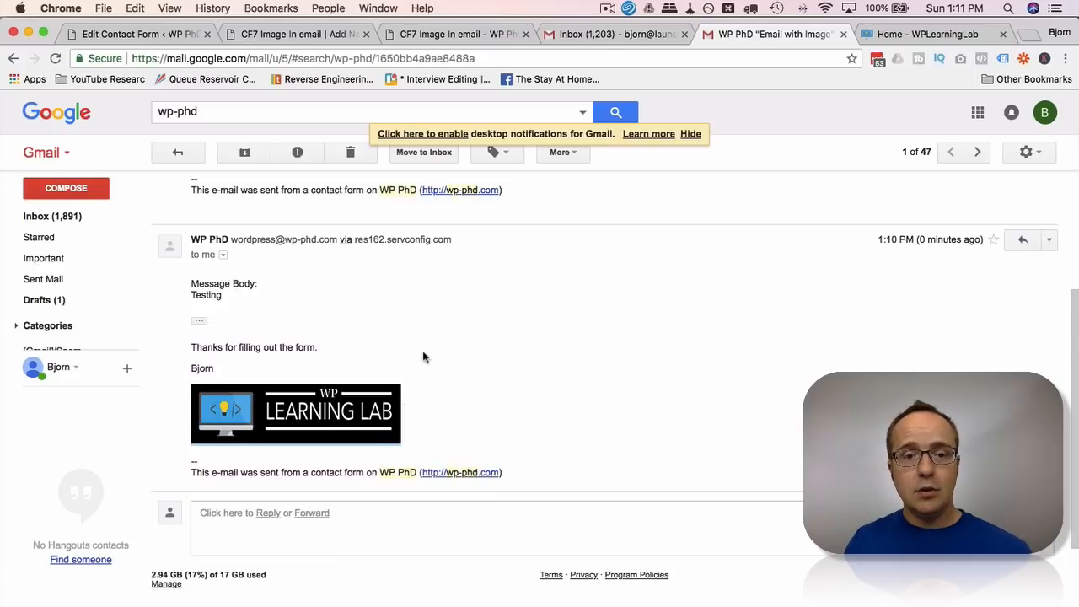
mouse_move(186, 440)
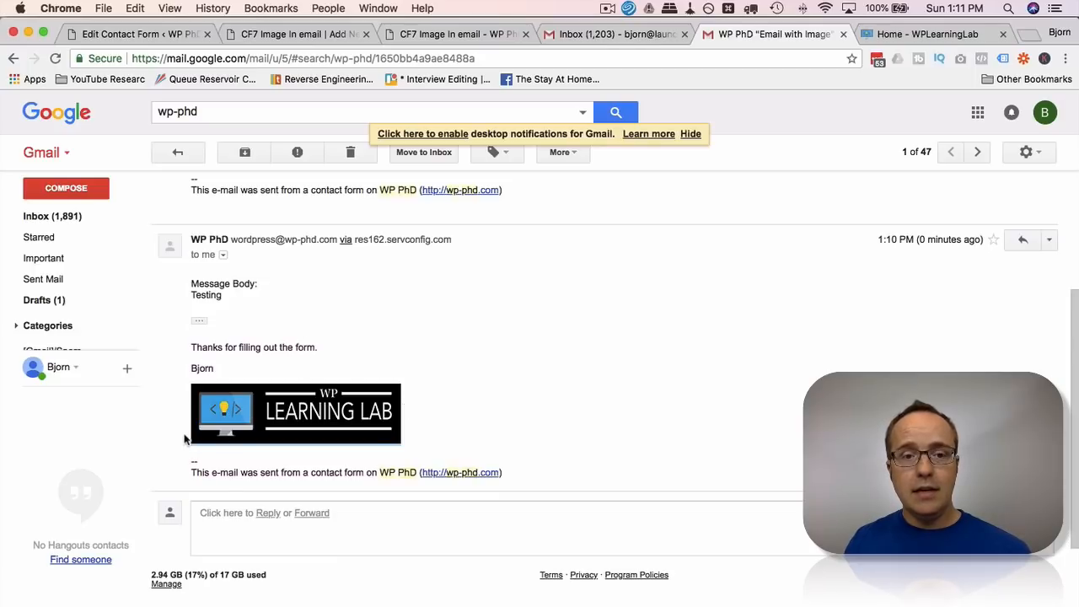
mouse_move(402, 426)
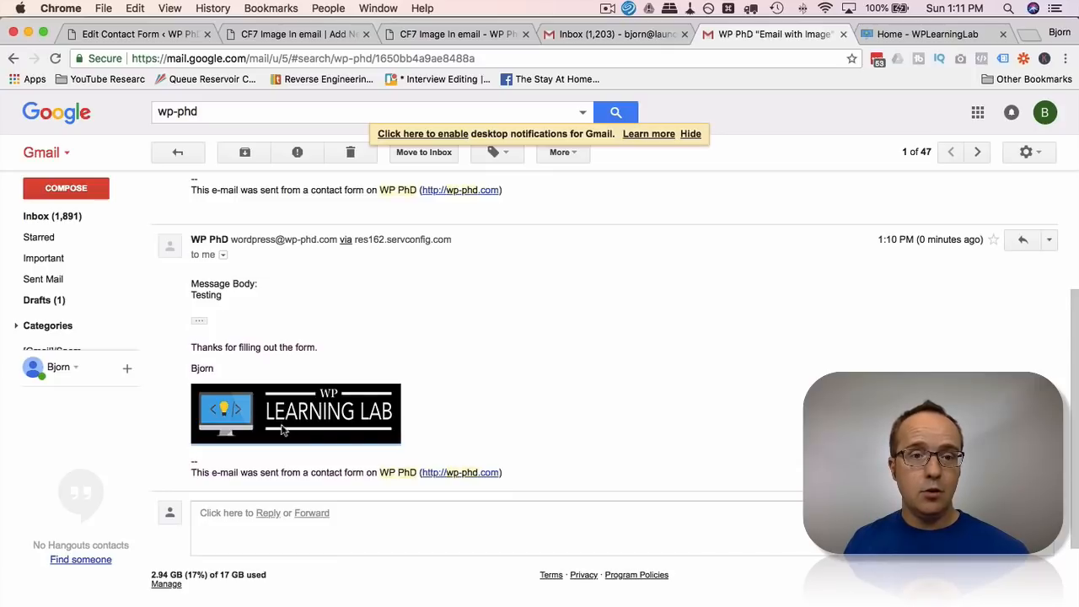
mouse_move(319, 426)
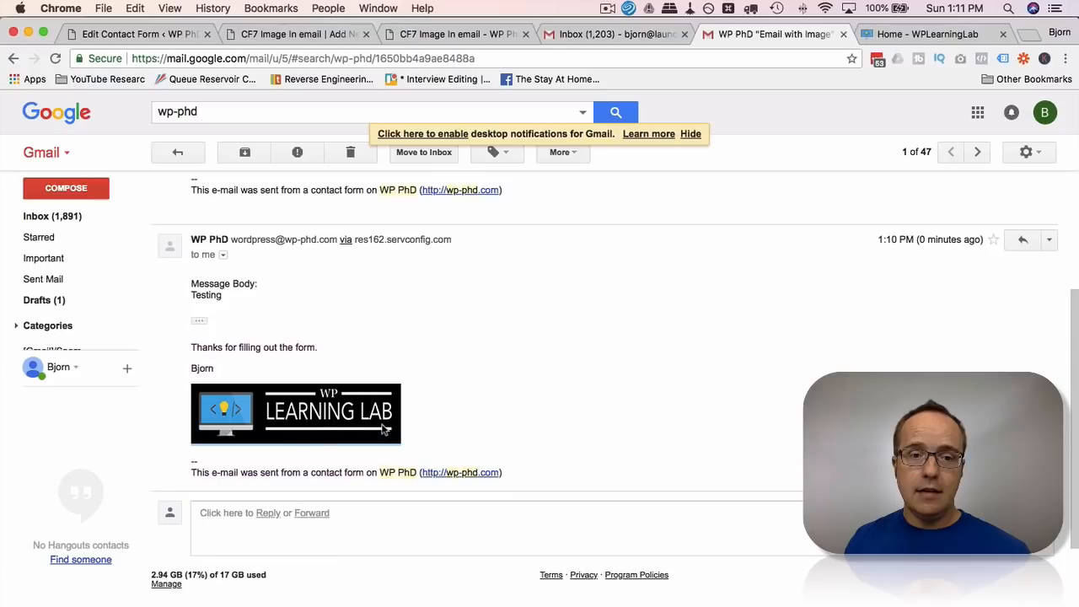
mouse_move(379, 426)
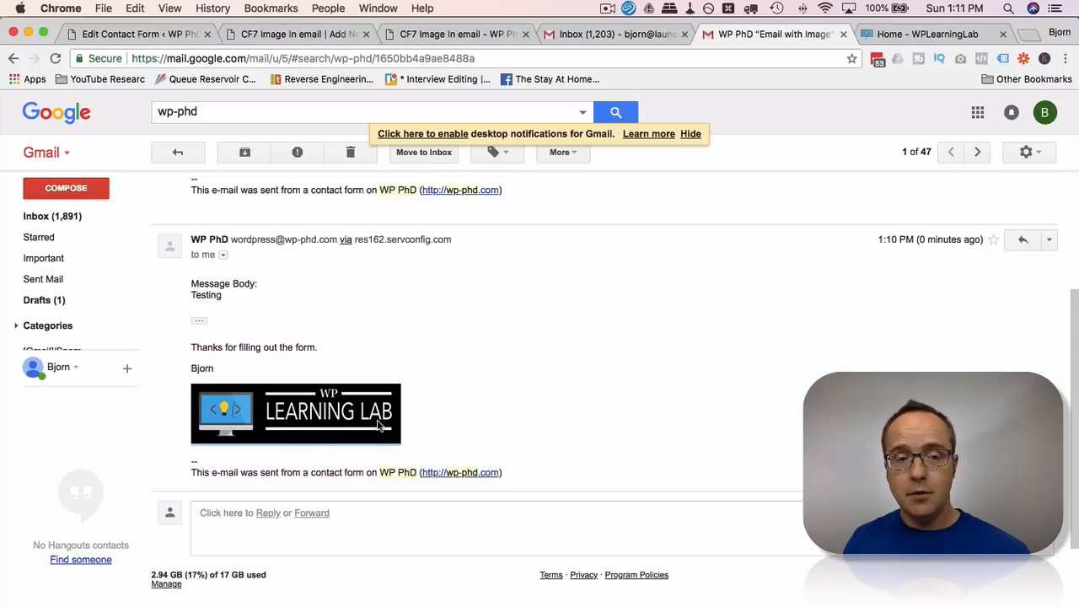